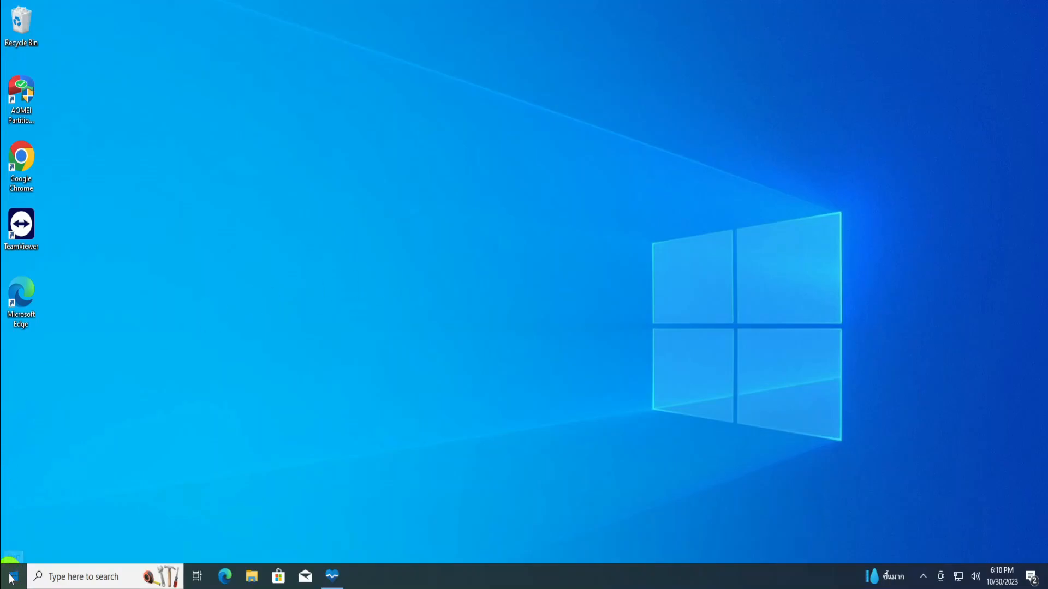
# Run the Windows 11 compatibility check, review the failed TPM, RAM and disk results, and dismiss them
pyautogui.click(11, 577)
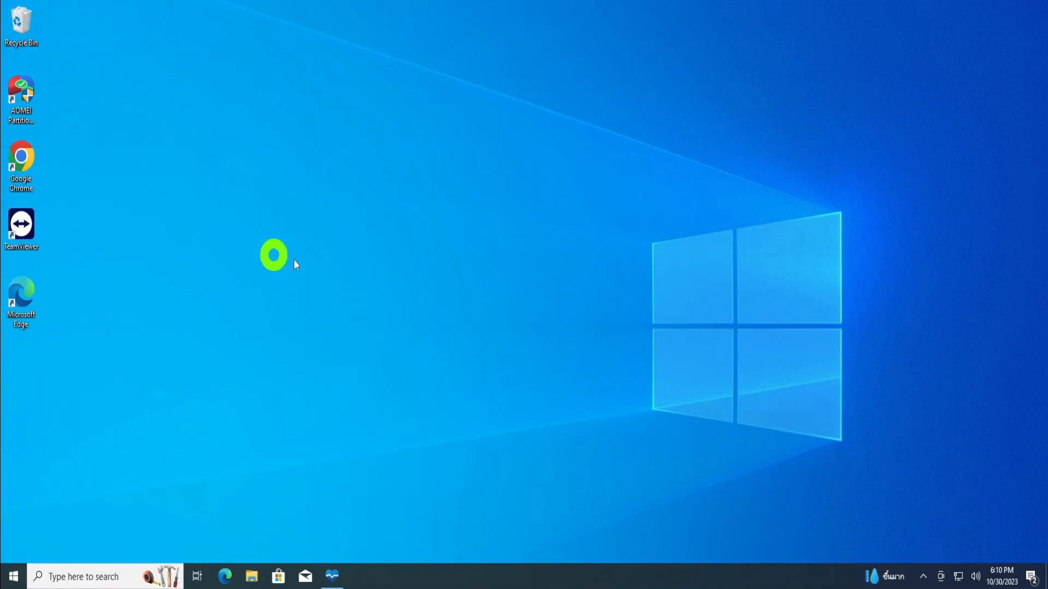
pyautogui.click(332, 576)
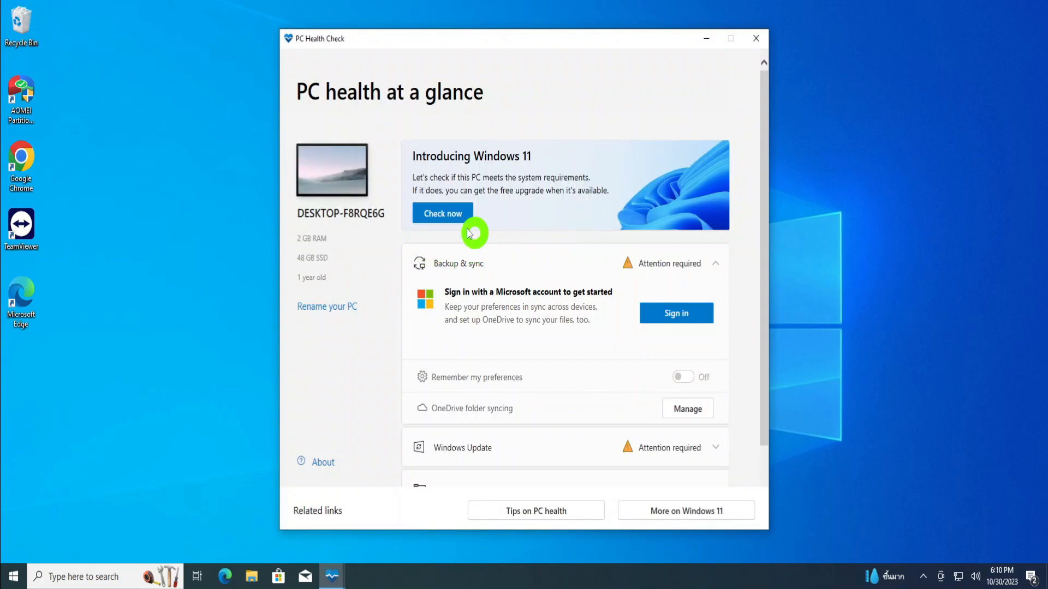
pyautogui.click(442, 212)
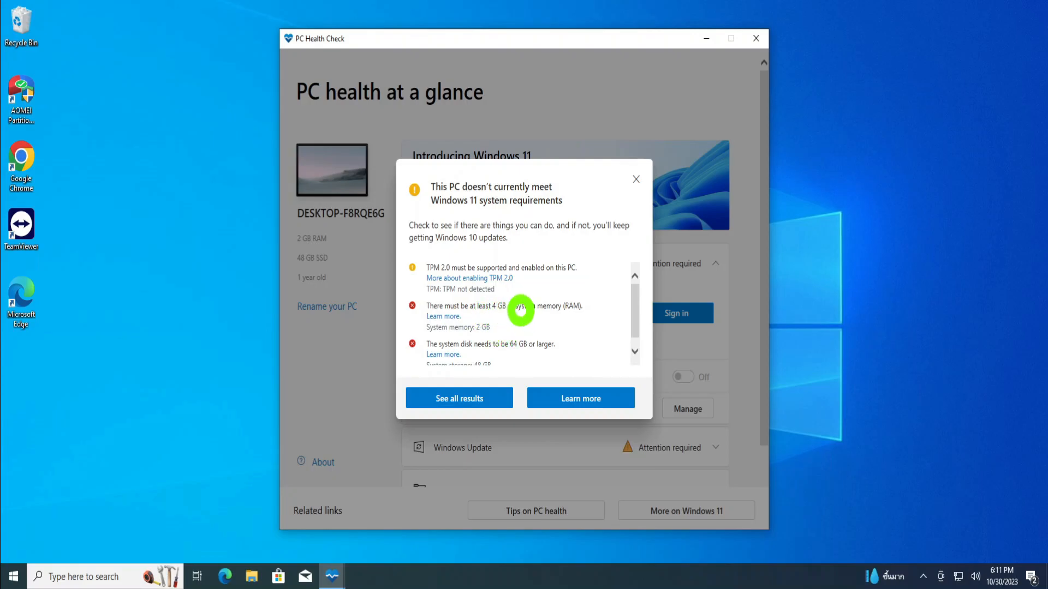
pyautogui.scroll(-3)
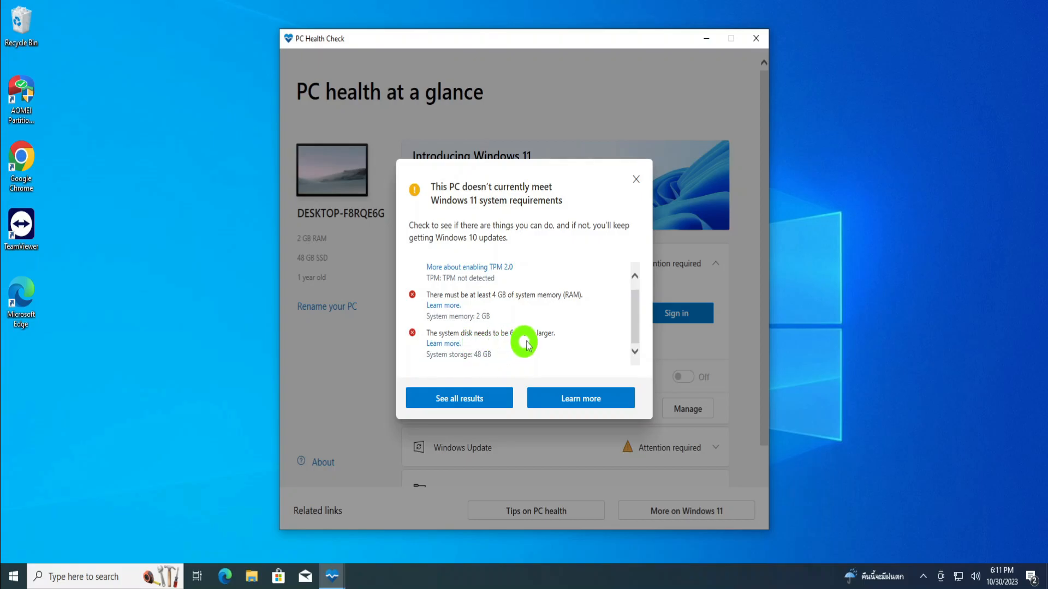
pyautogui.click(635, 179)
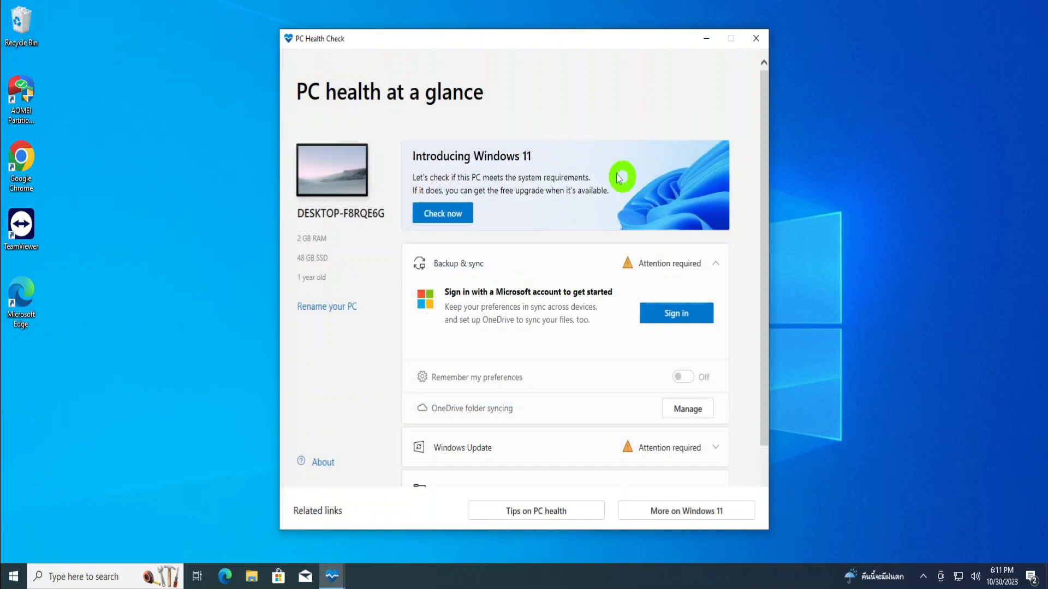
# Close PC Health Check and search Google for 'download windows 11' in Chrome
pyautogui.click(755, 38)
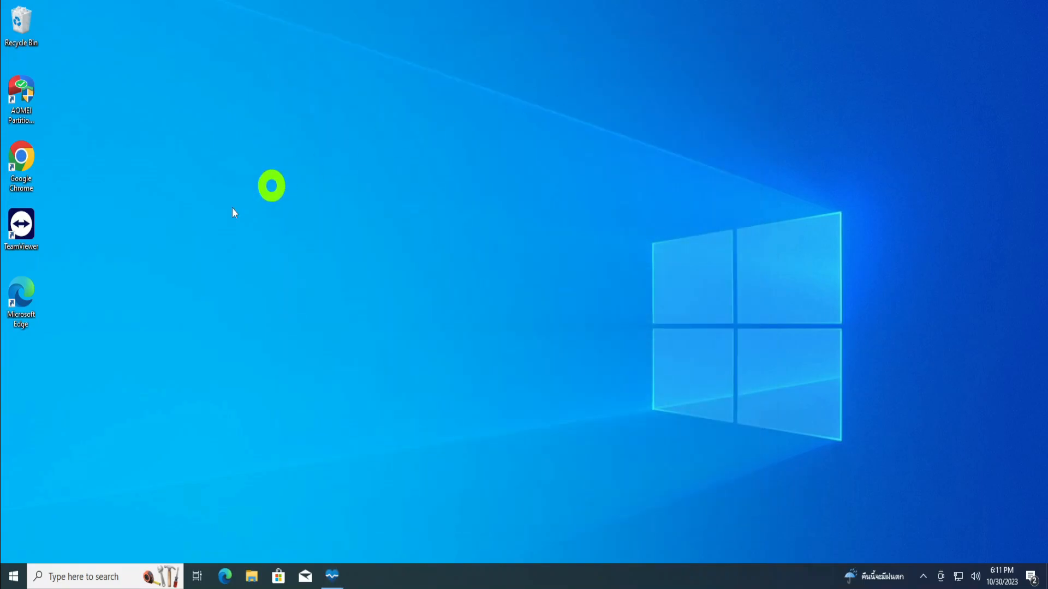
pyautogui.click(21, 157)
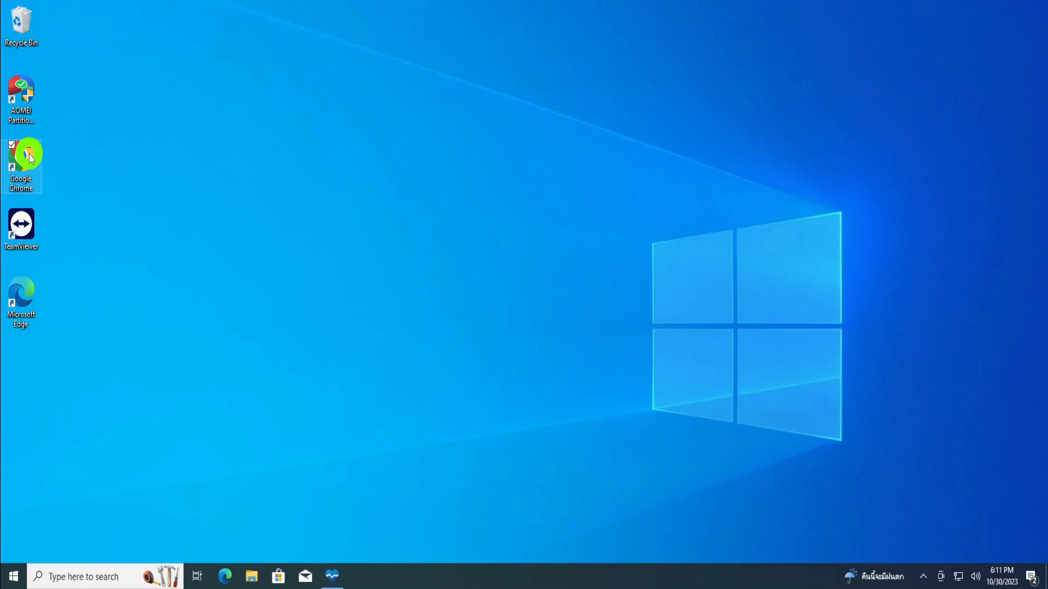
pyautogui.doubleClick(22, 154)
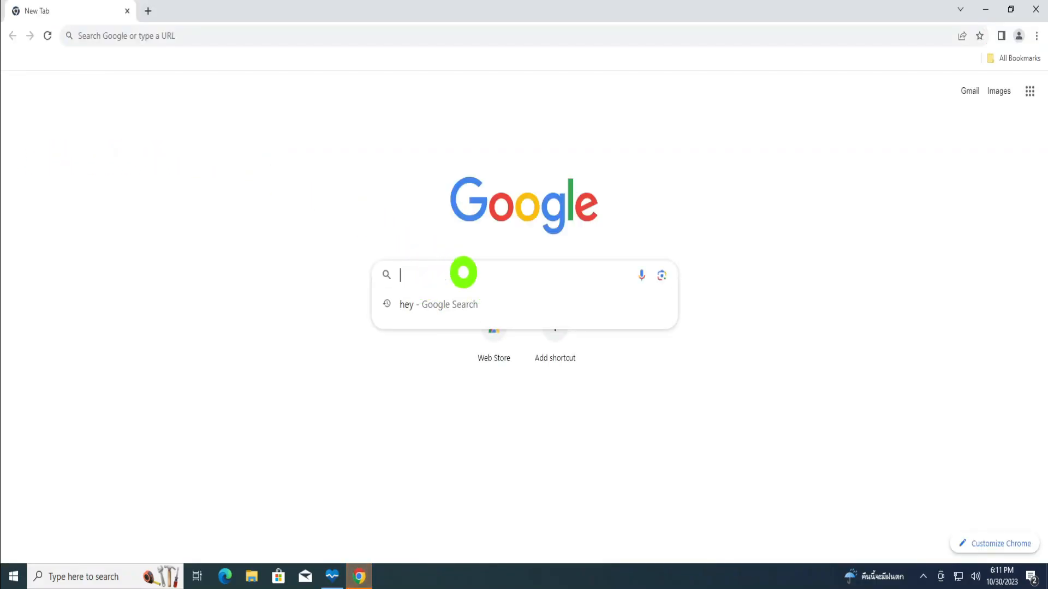
pyautogui.write('download windows 11')
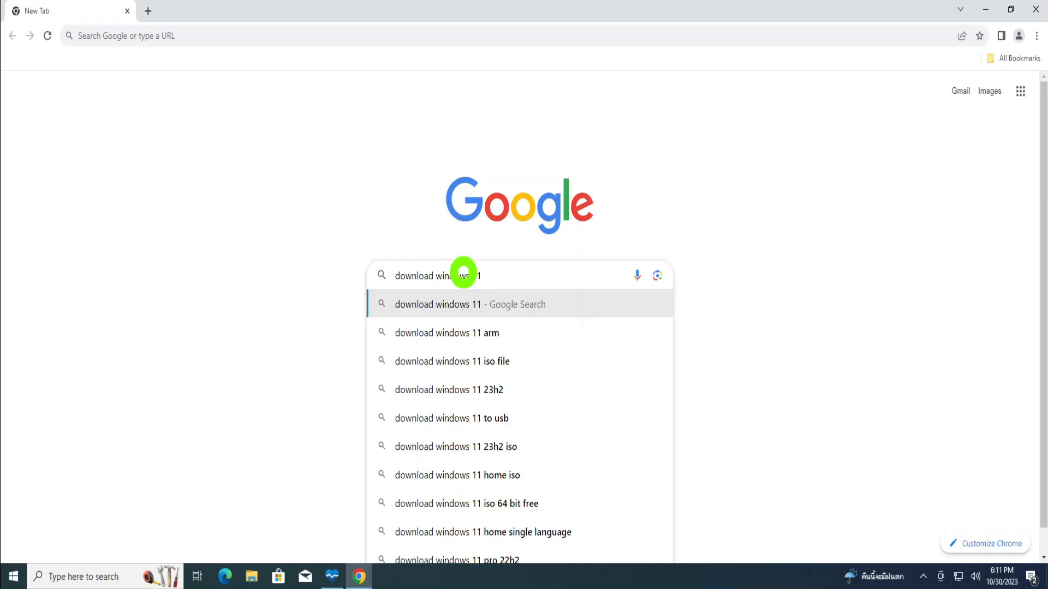
pyautogui.press('Enter')
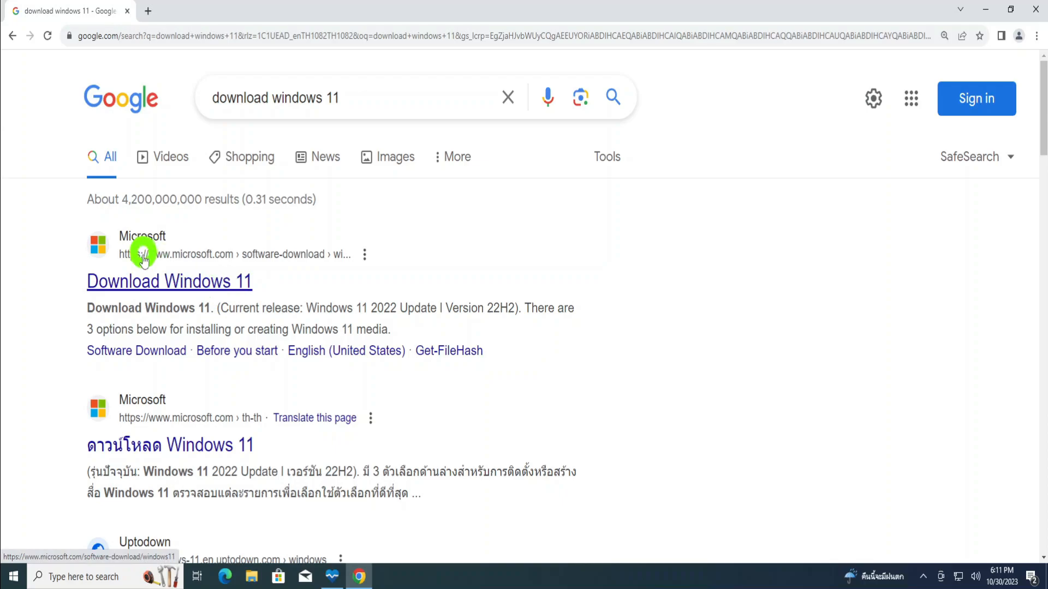
pyautogui.moveTo(256, 267)
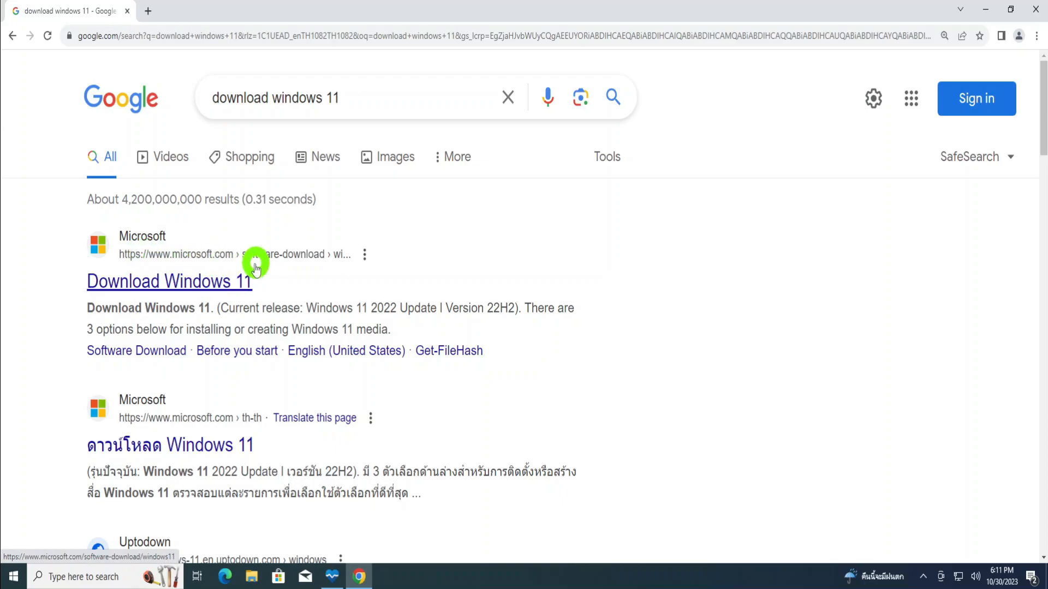
# On Microsoft's Download Windows 11 page, select Windows 11 (multi-edition ISO) for x64 and confirm with Download Now
pyautogui.click(169, 280)
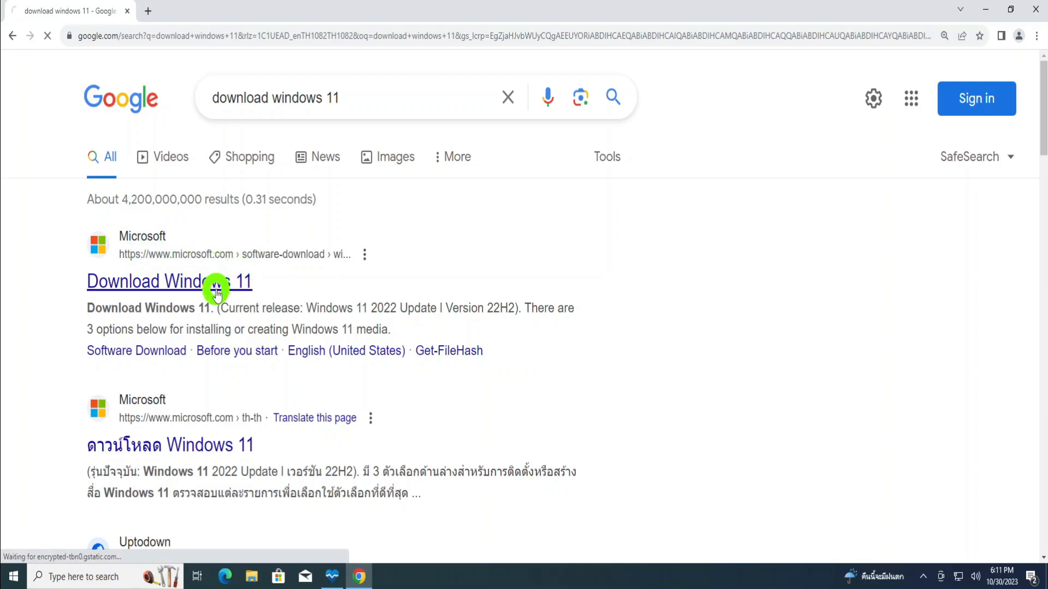
pyautogui.click(168, 282)
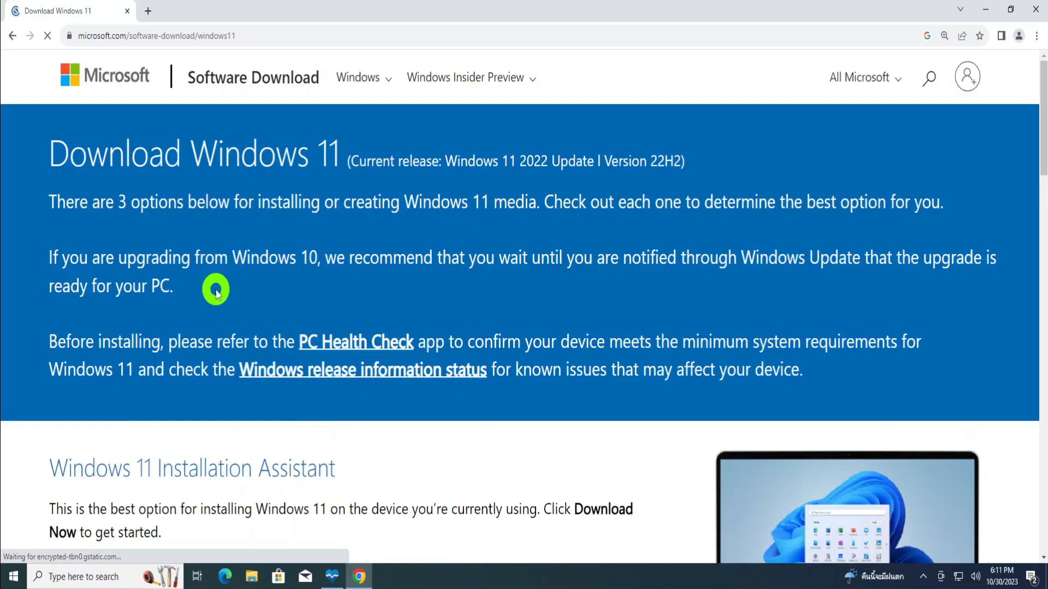
pyautogui.scroll(-3)
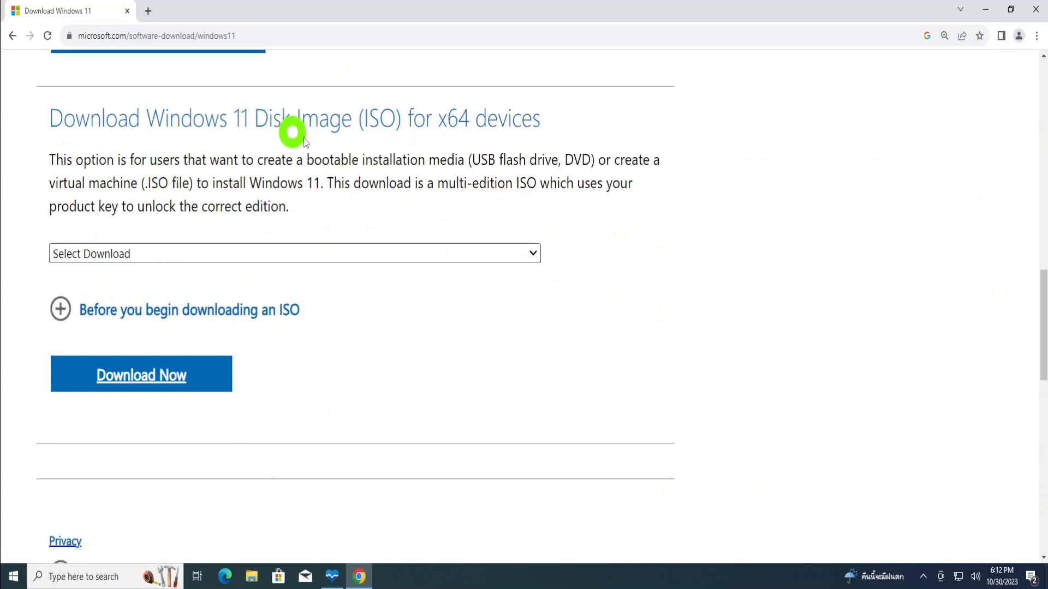
pyautogui.moveTo(343, 254)
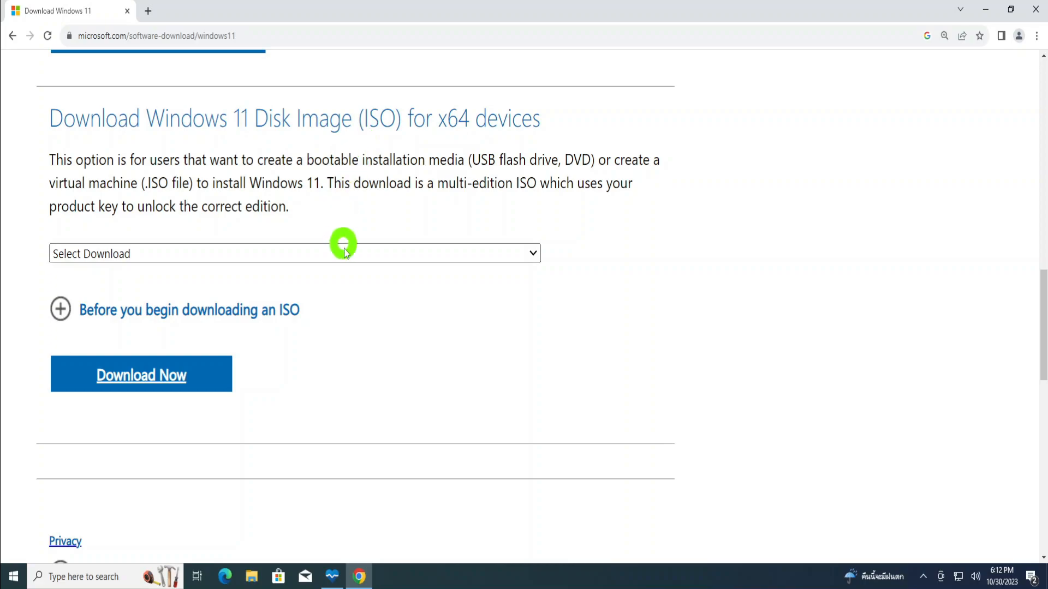
pyautogui.click(292, 253)
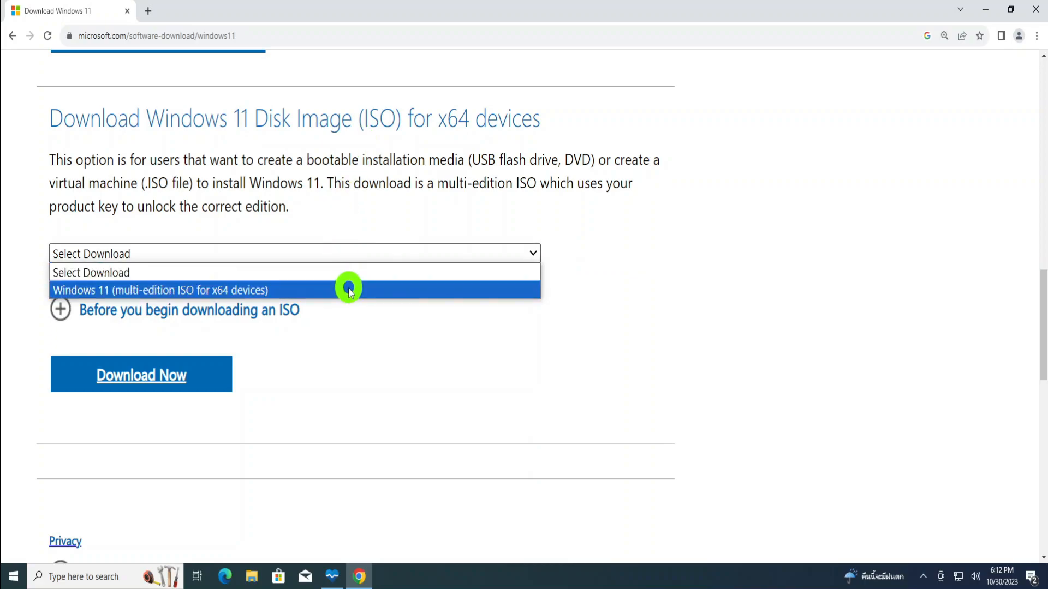
pyautogui.click(161, 290)
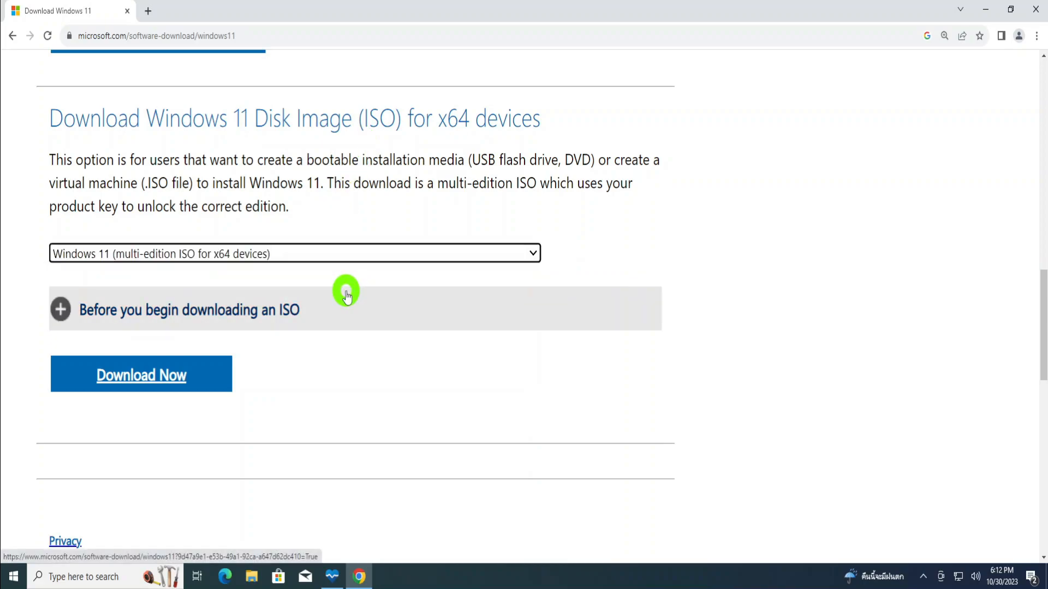
pyautogui.click(141, 374)
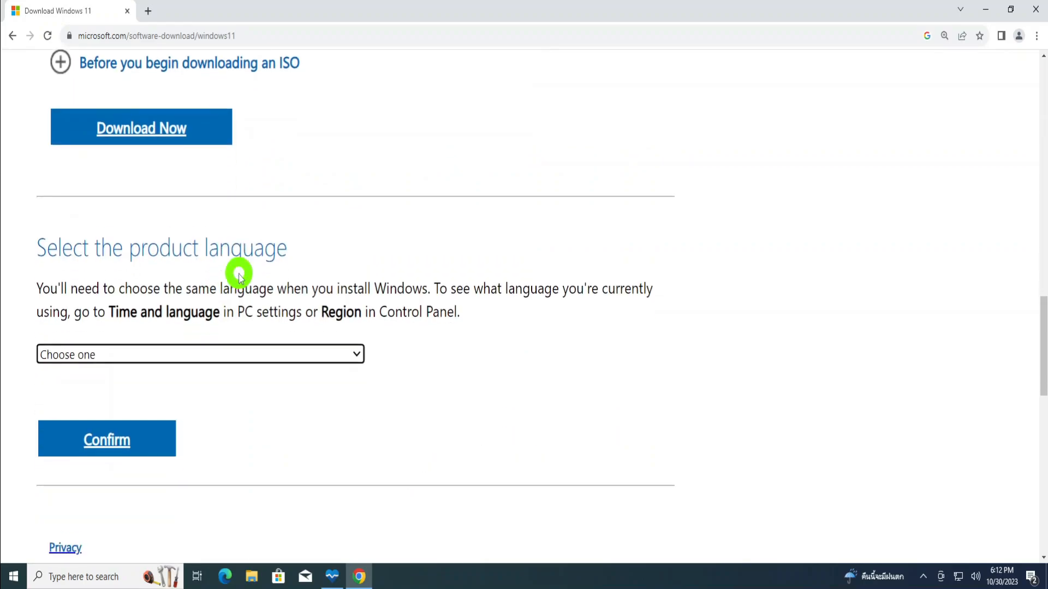
pyautogui.scroll(-3)
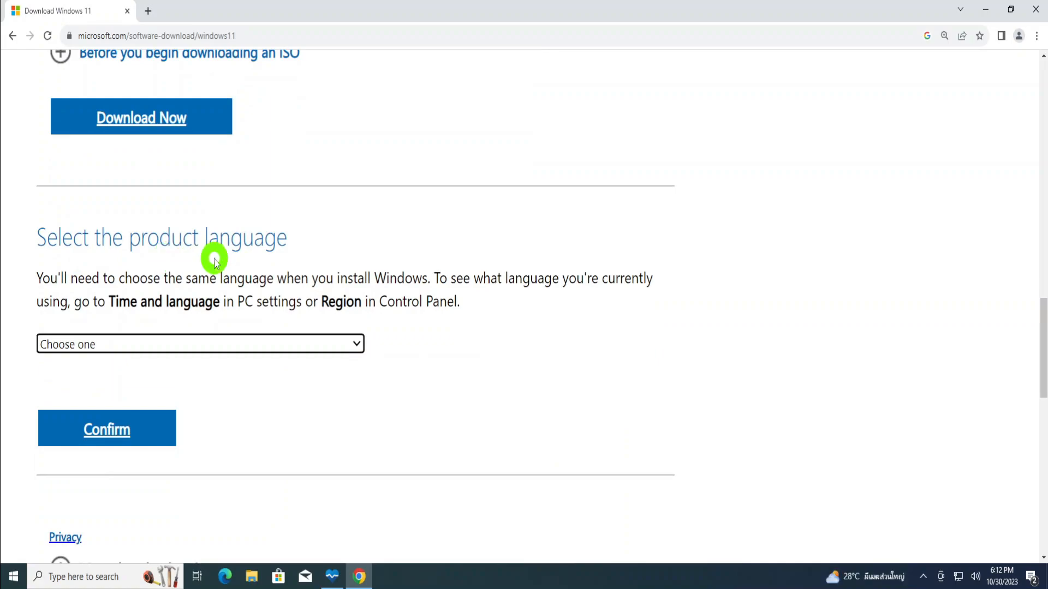
pyautogui.moveTo(239, 349)
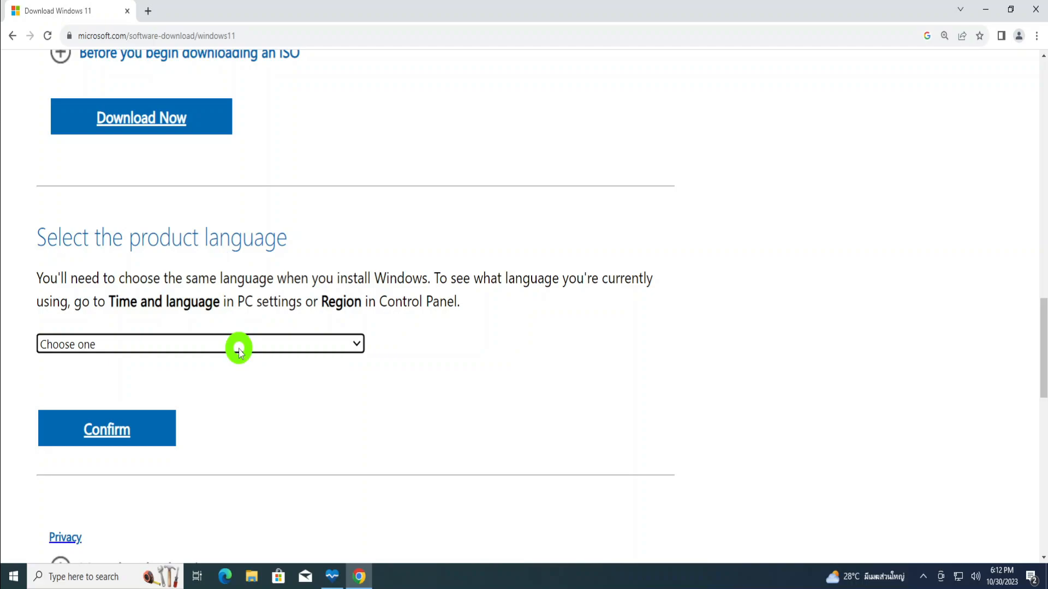
pyautogui.click(13, 576)
pyautogui.write('r')
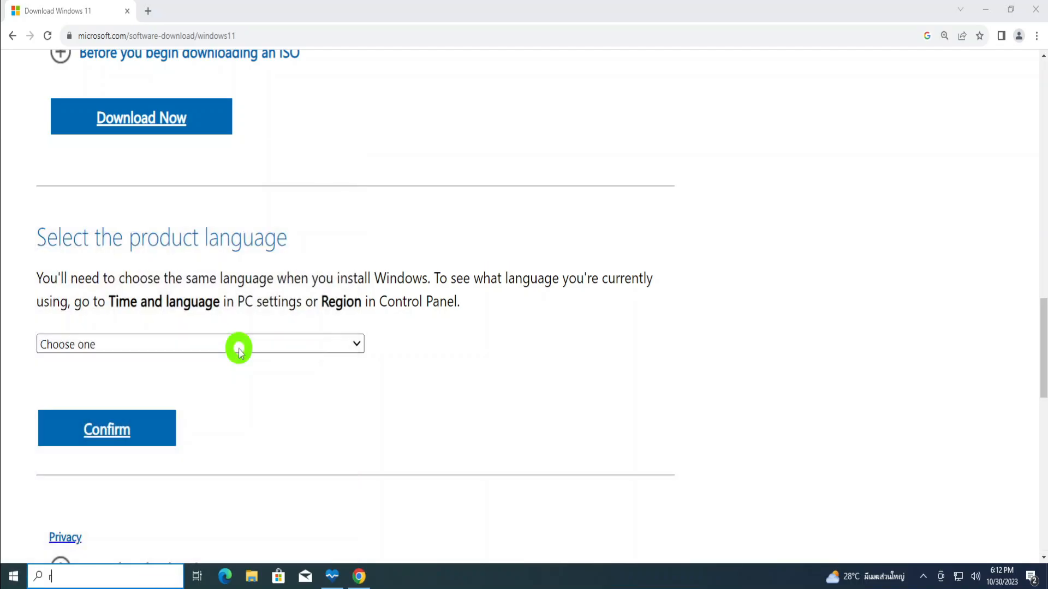
# Look up Region settings to confirm the current format is English (United States)
pyautogui.write('egion')
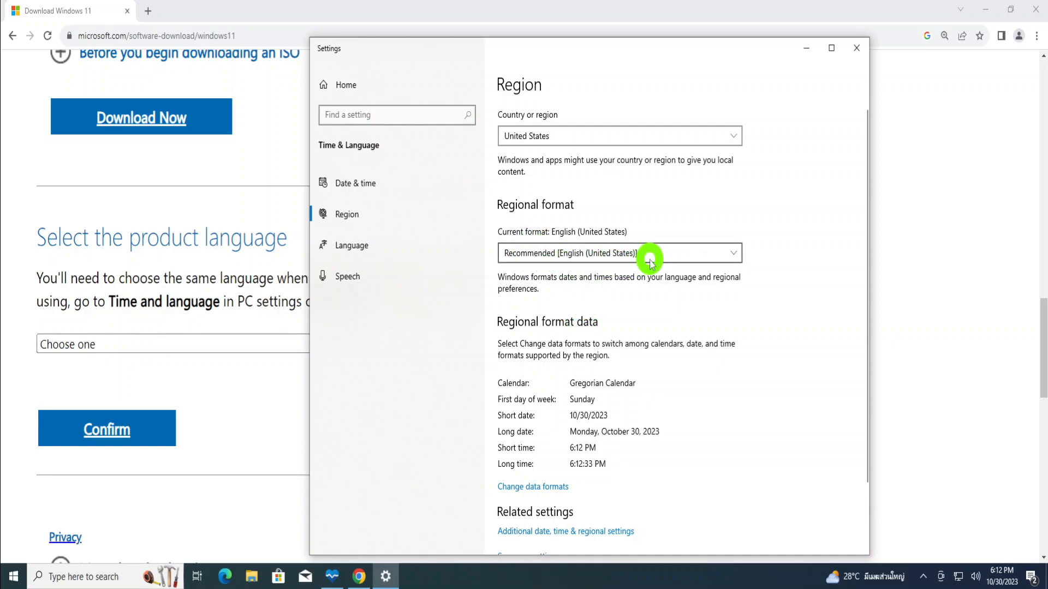
pyautogui.moveTo(856, 48)
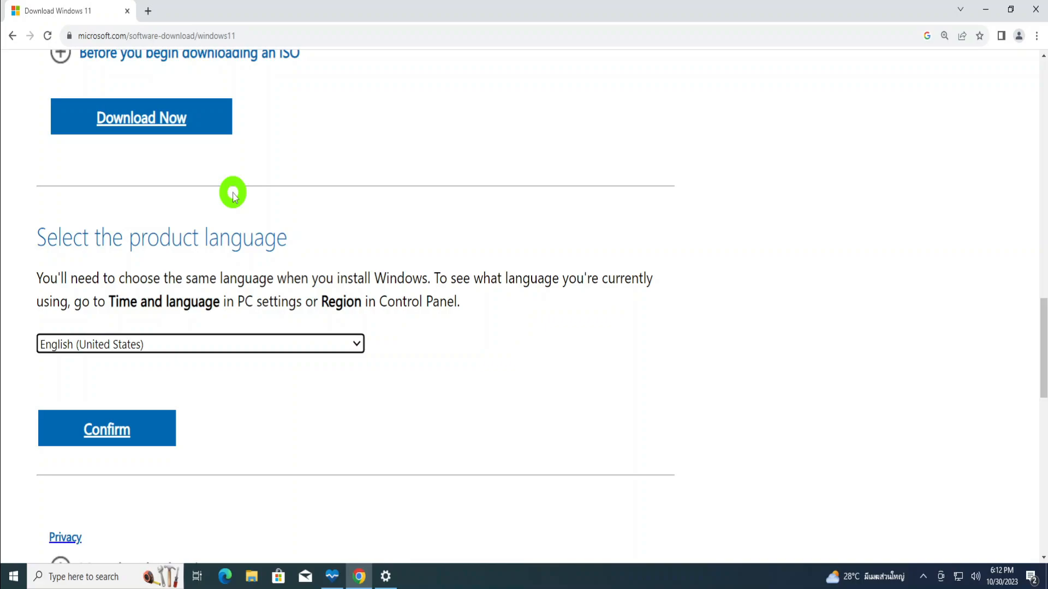
pyautogui.moveTo(247, 257)
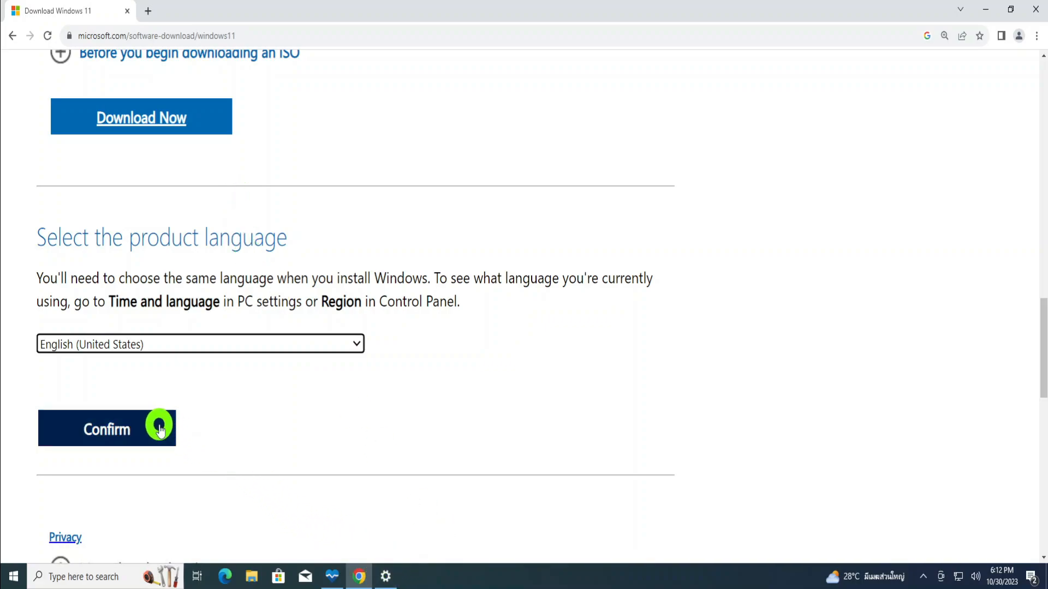
# Confirm English (United States), download the 64-bit Windows 11 ISO (5.44 GB) and locate it in Downloads
pyautogui.click(106, 428)
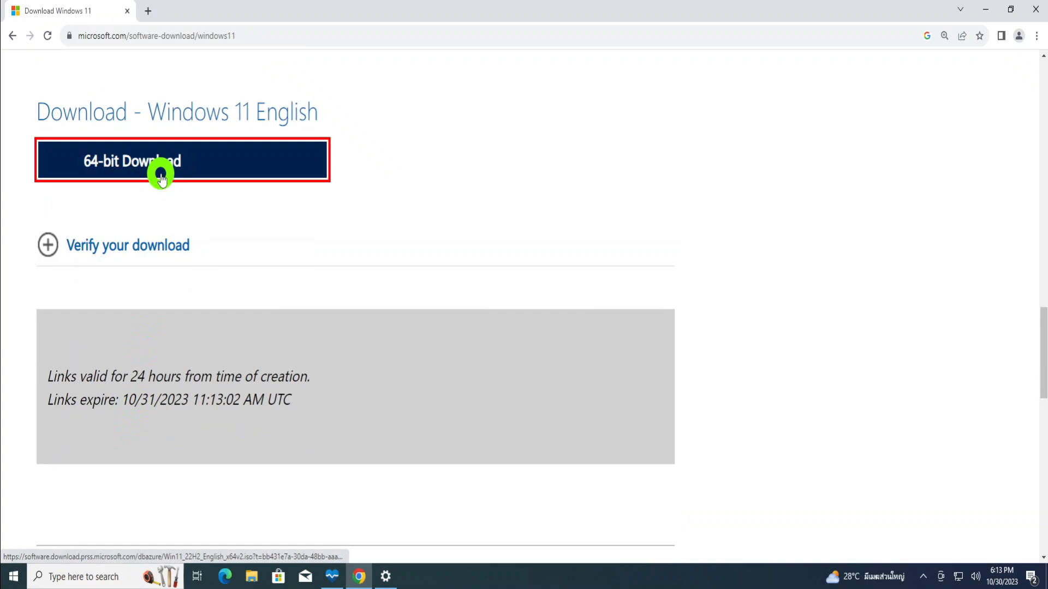
pyautogui.click(182, 160)
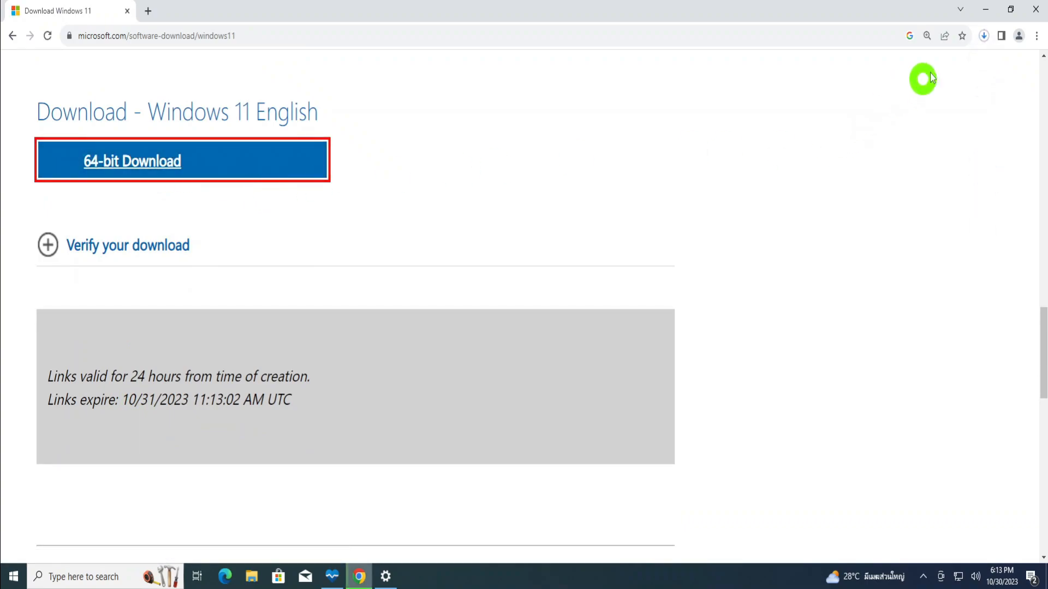
pyautogui.click(984, 35)
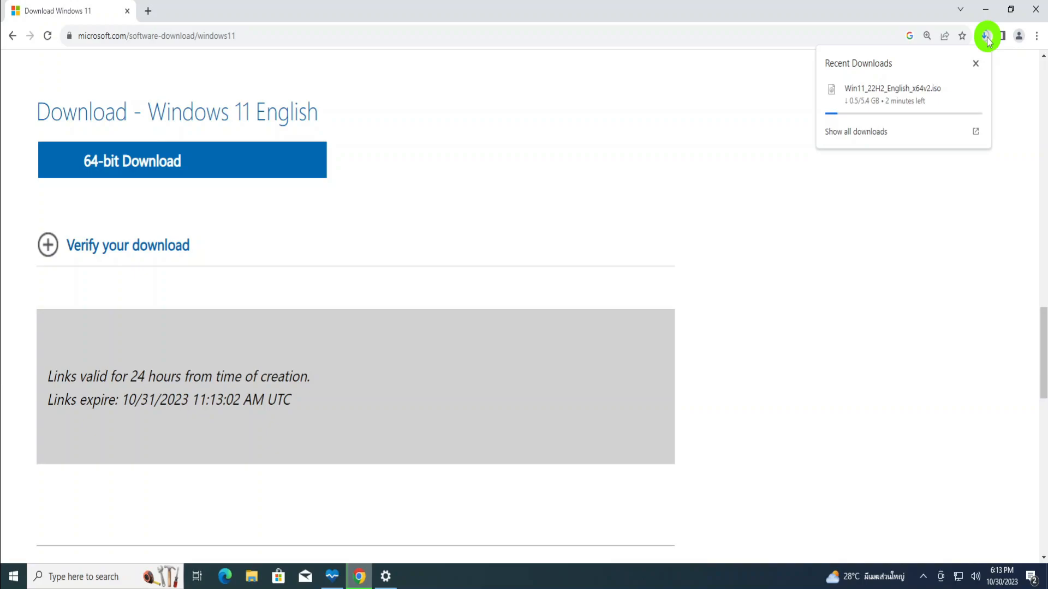
pyautogui.click(974, 63)
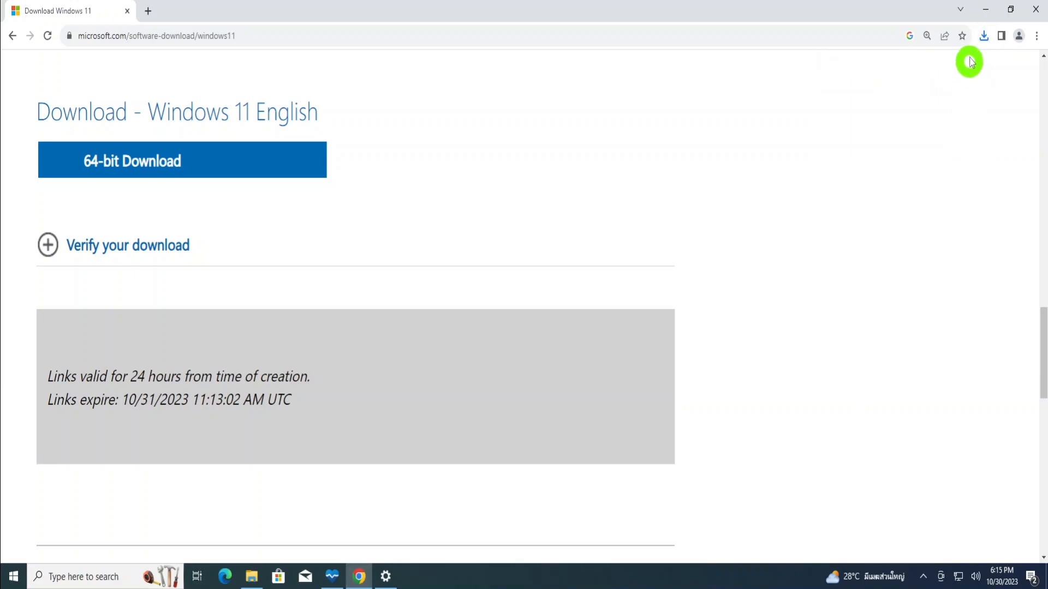
pyautogui.click(983, 35)
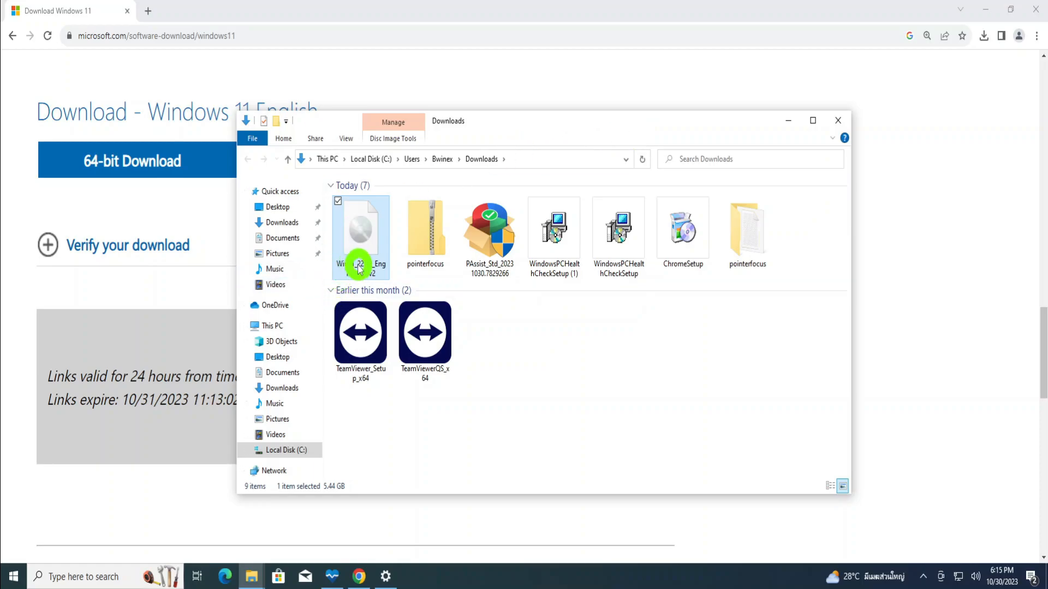
pyautogui.moveTo(359, 234)
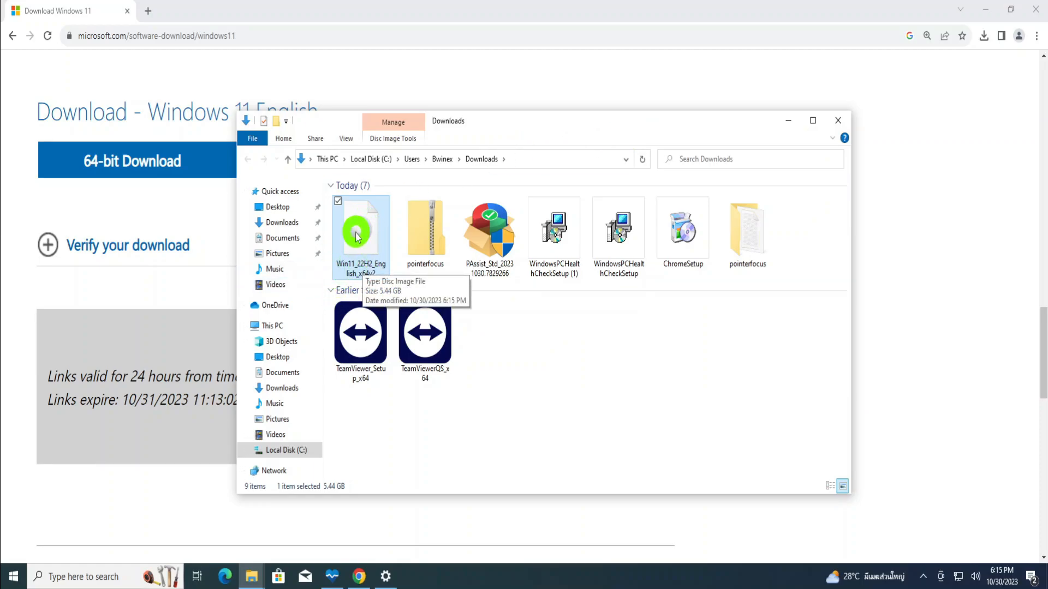
# Mount the Win11 ISO from Downloads as a drive and allow it to open past the security warning
pyautogui.rightClick(359, 234)
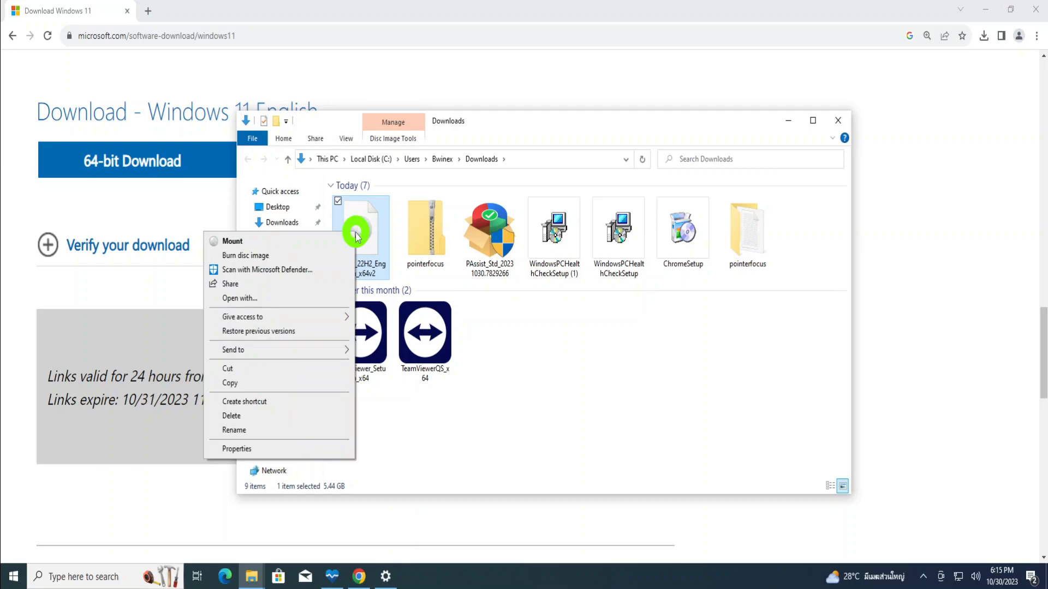
pyautogui.moveTo(290, 242)
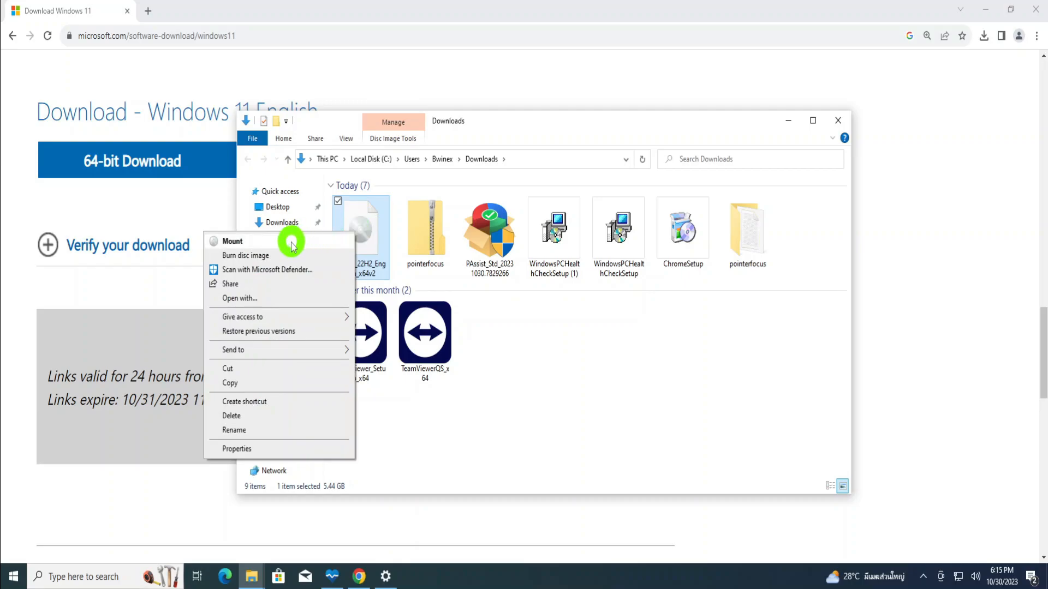
pyautogui.click(291, 240)
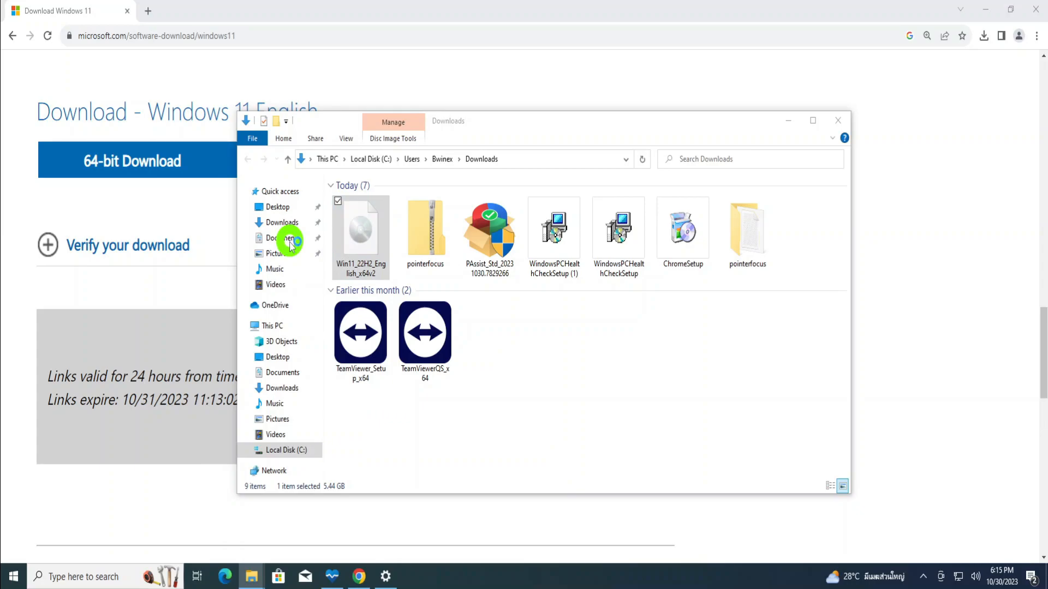
pyautogui.doubleClick(360, 230)
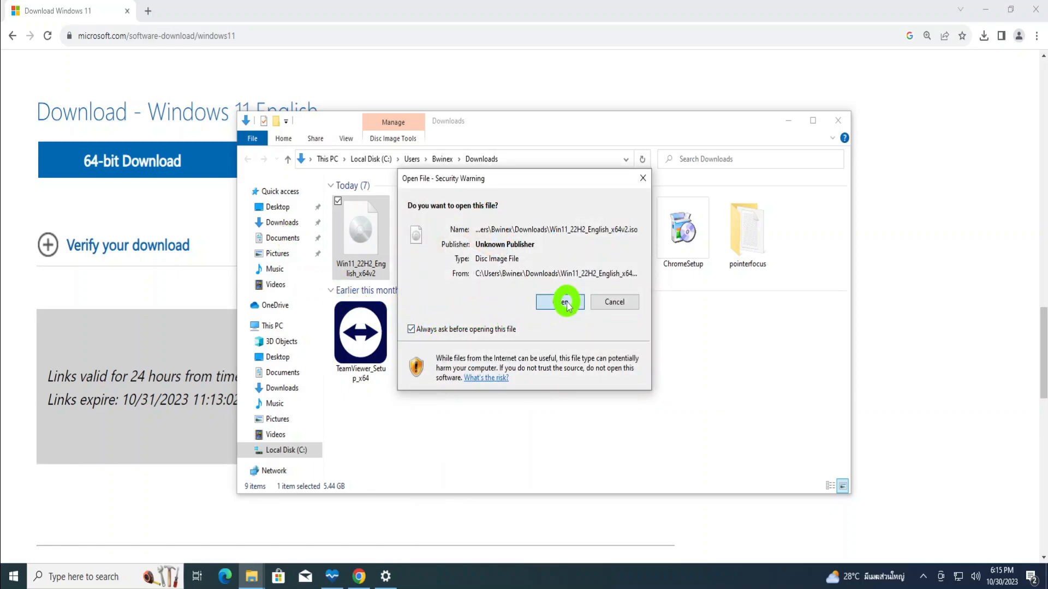
pyautogui.click(560, 301)
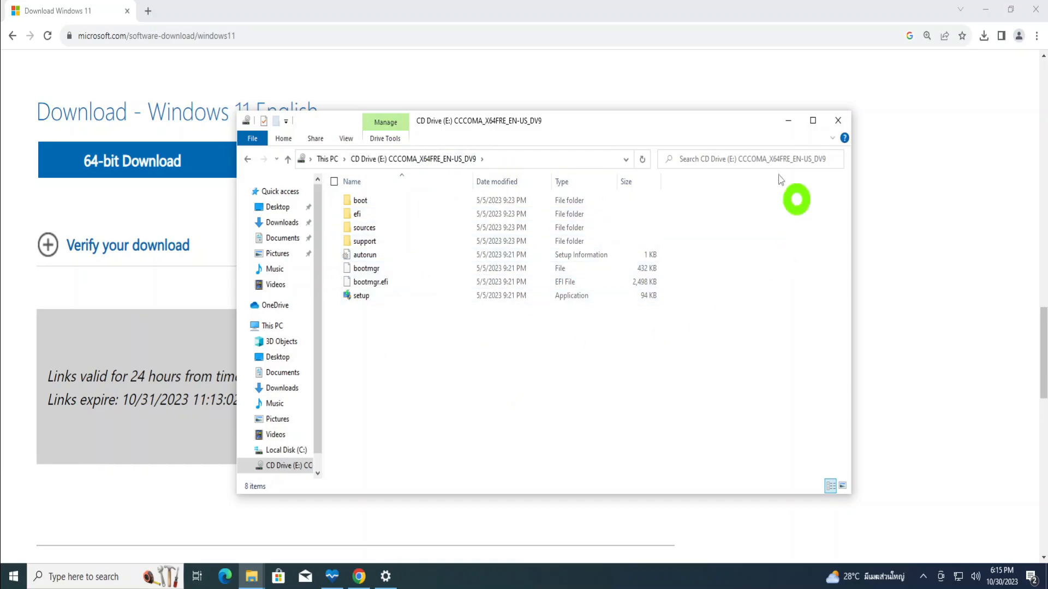
pyautogui.click(394, 228)
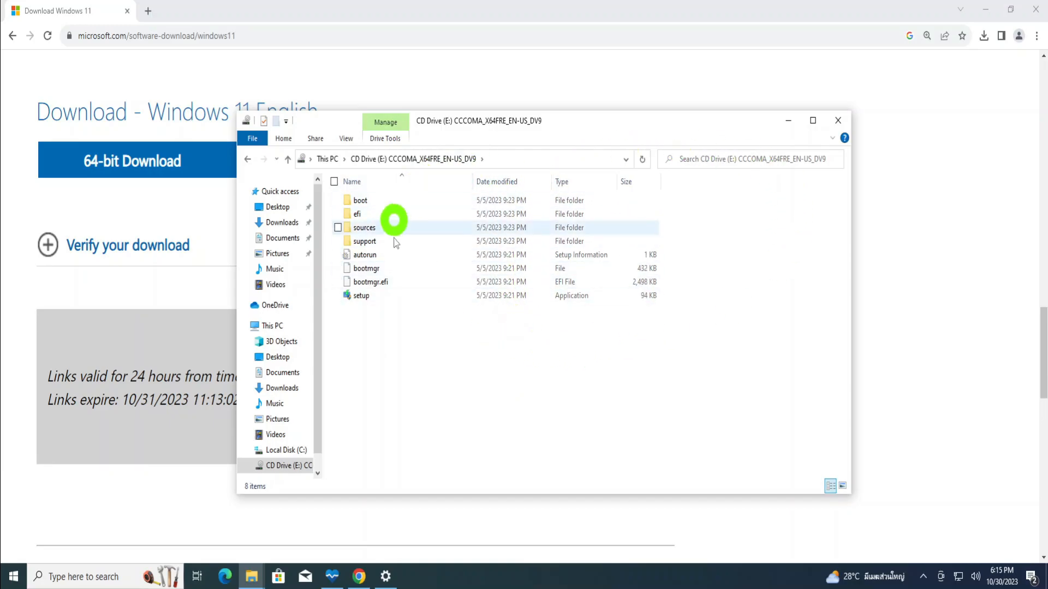
pyautogui.click(272, 325)
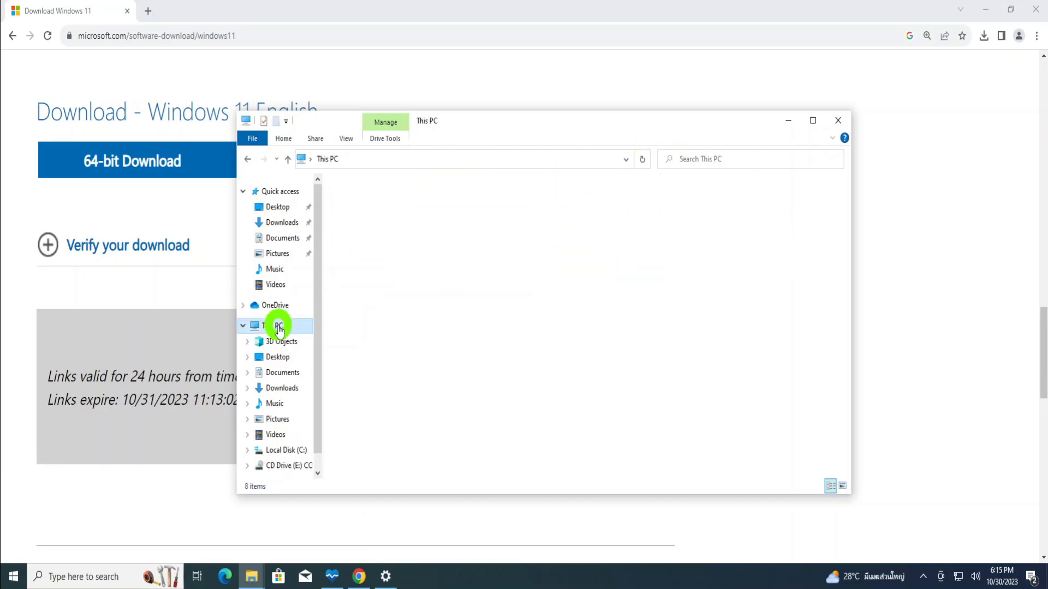
pyautogui.click(277, 325)
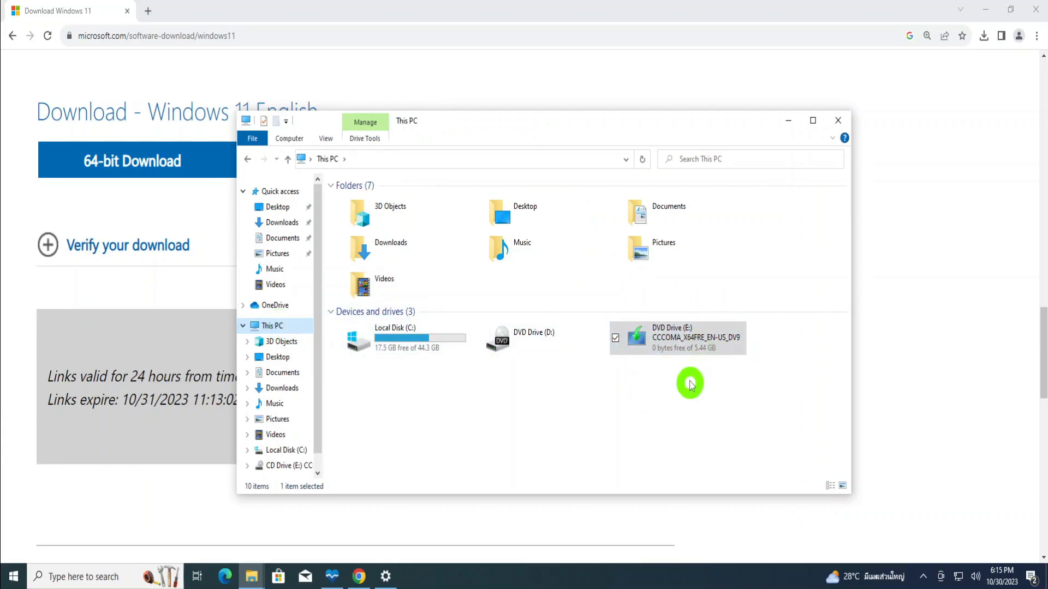
pyautogui.moveTo(700, 370)
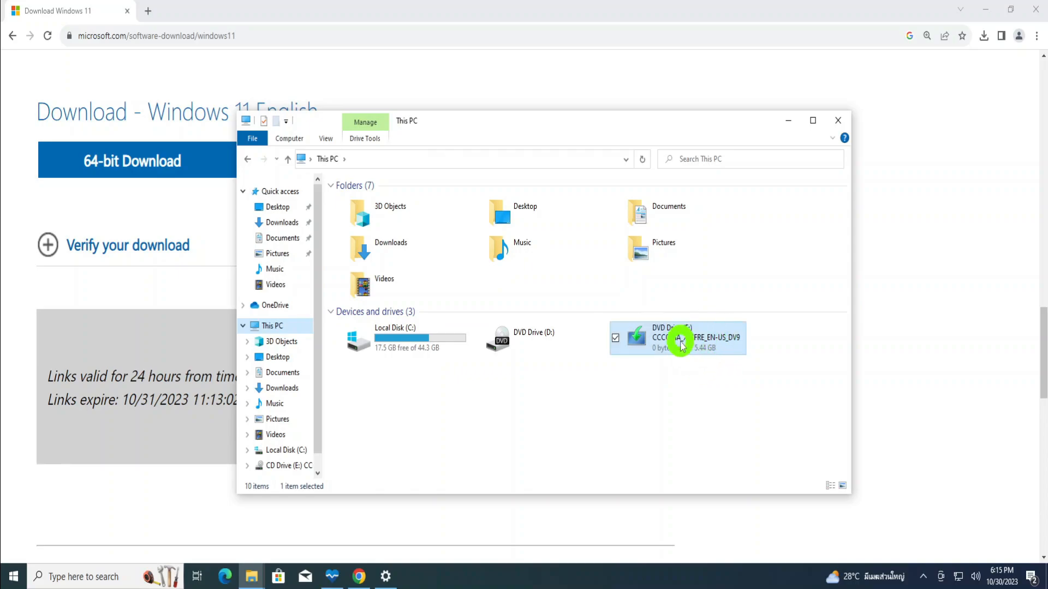
pyautogui.doubleClick(676, 337)
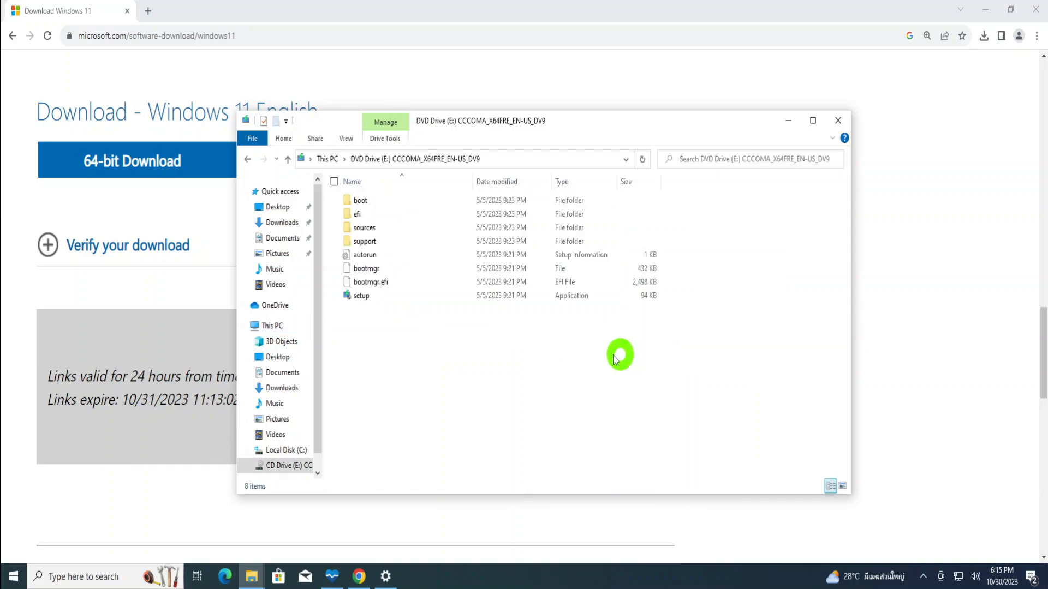
pyautogui.moveTo(401, 337)
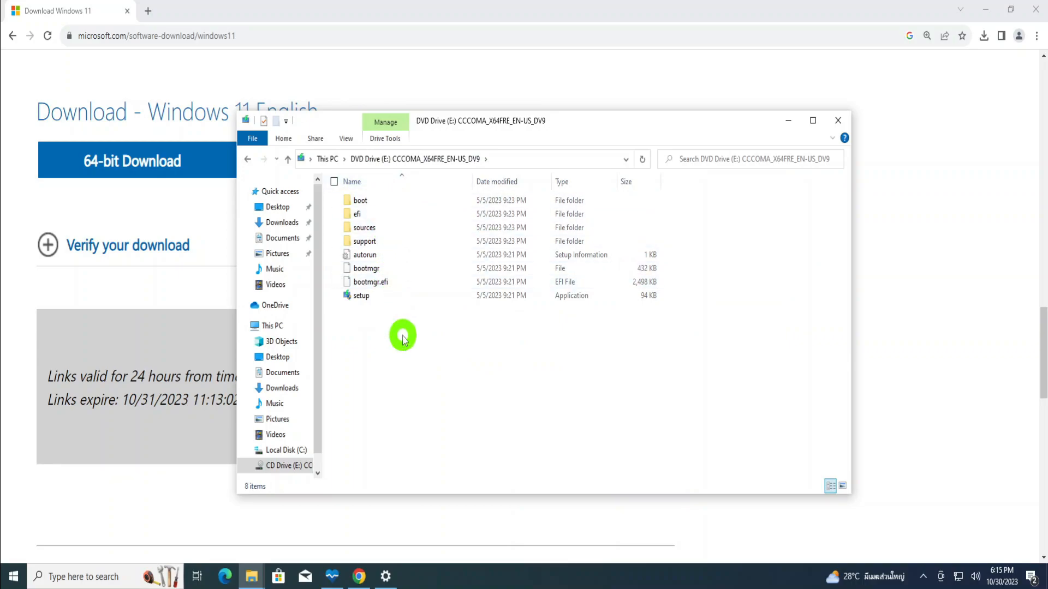
pyautogui.moveTo(430, 329)
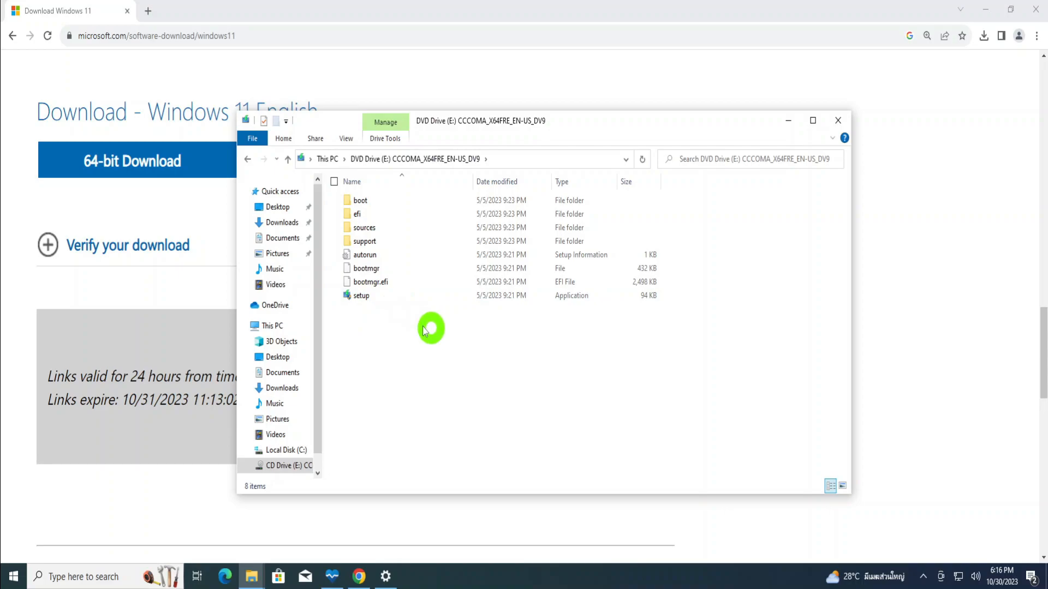
pyautogui.click(361, 296)
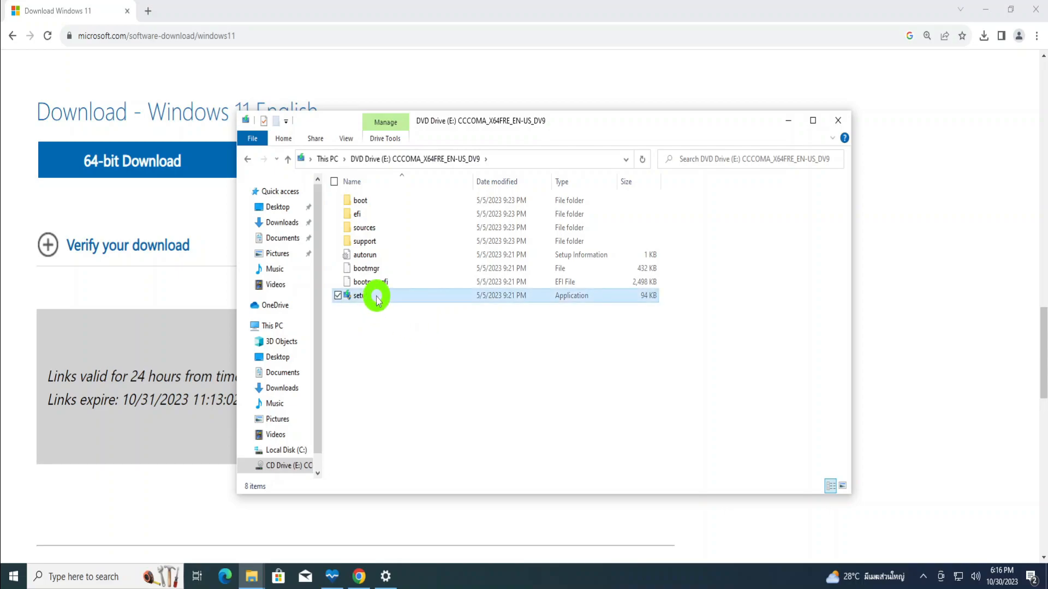
pyautogui.click(359, 296)
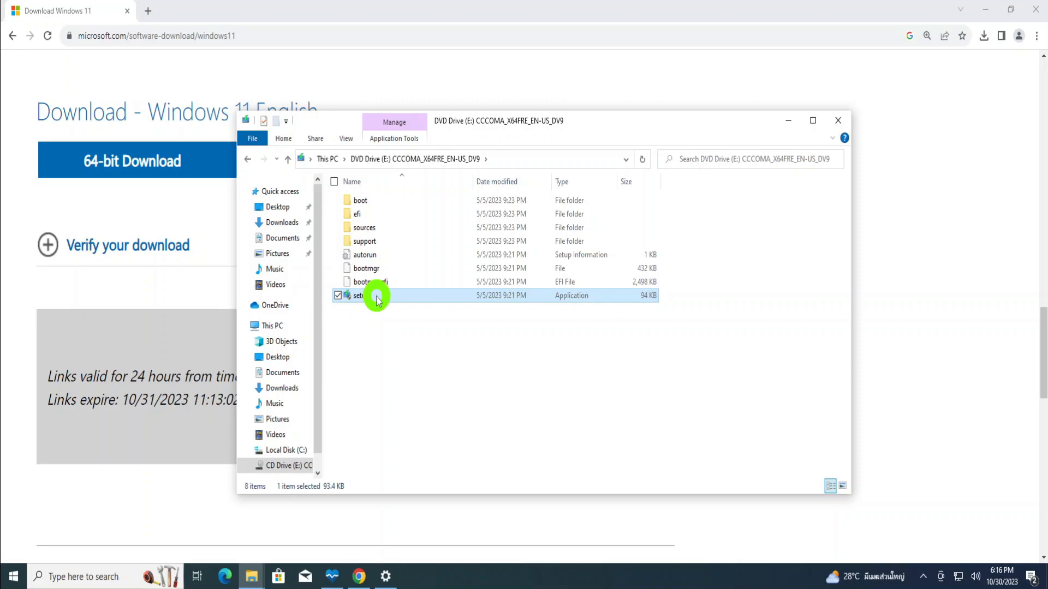
pyautogui.press('shift')
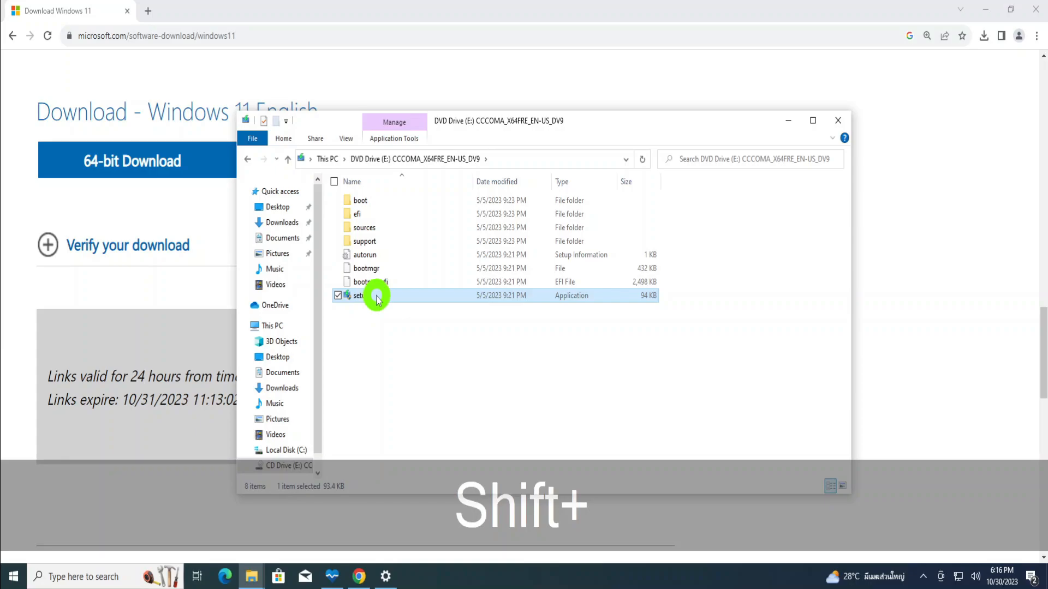
pyautogui.rightClick(362, 296)
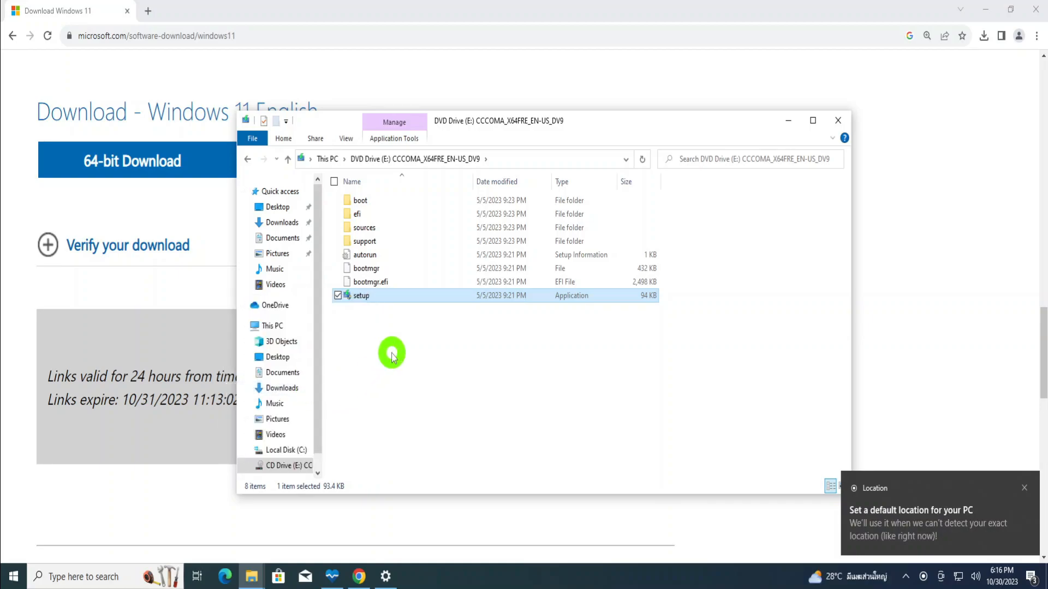
# Run "E:\setup.exe" /product server from a Command Prompt opened via cmd
pyautogui.click(13, 577)
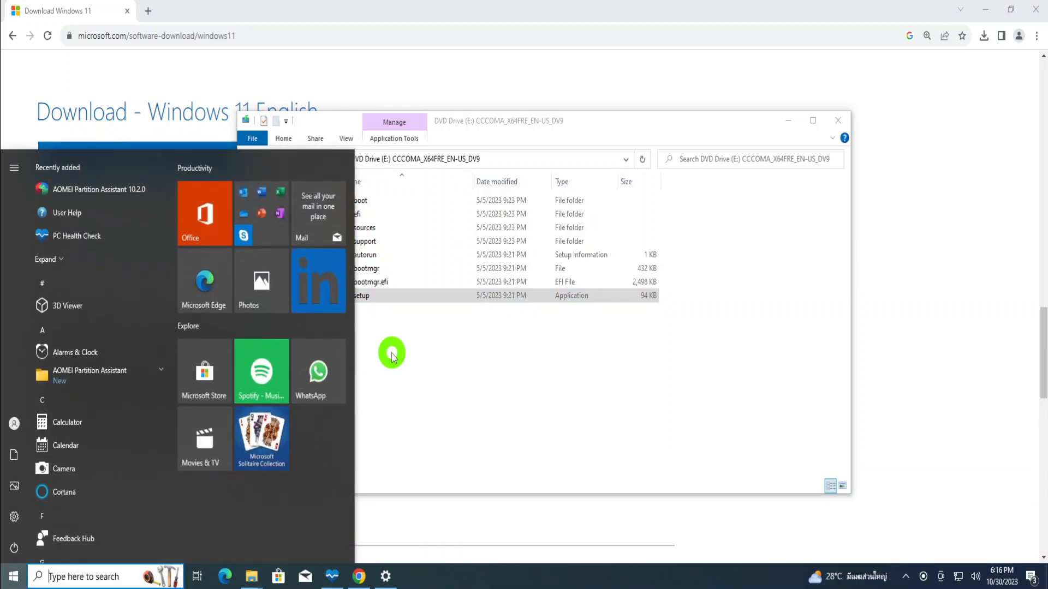
pyautogui.write('cmd')
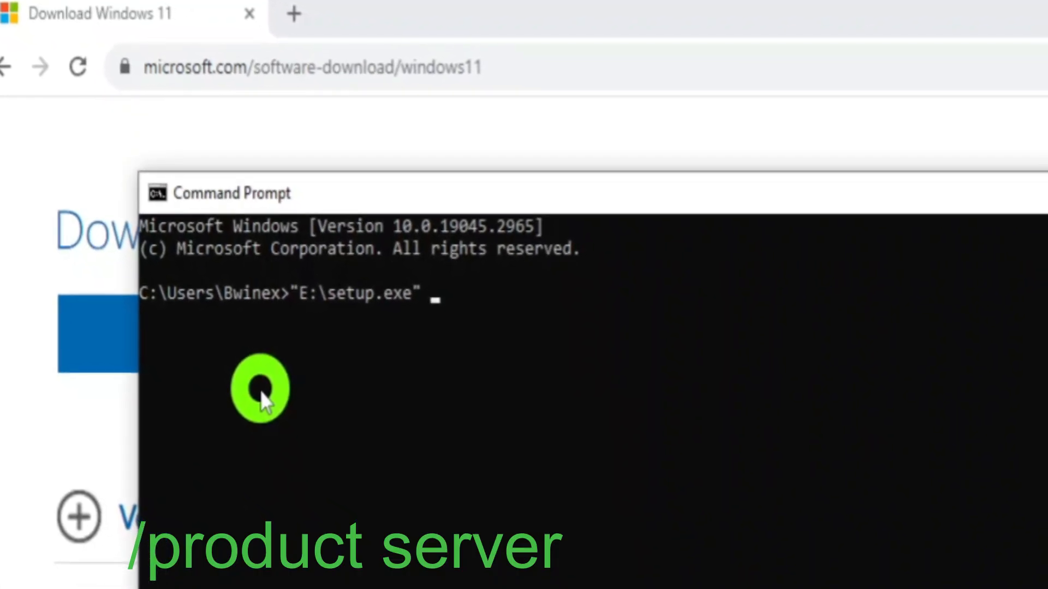
pyautogui.write('/p')
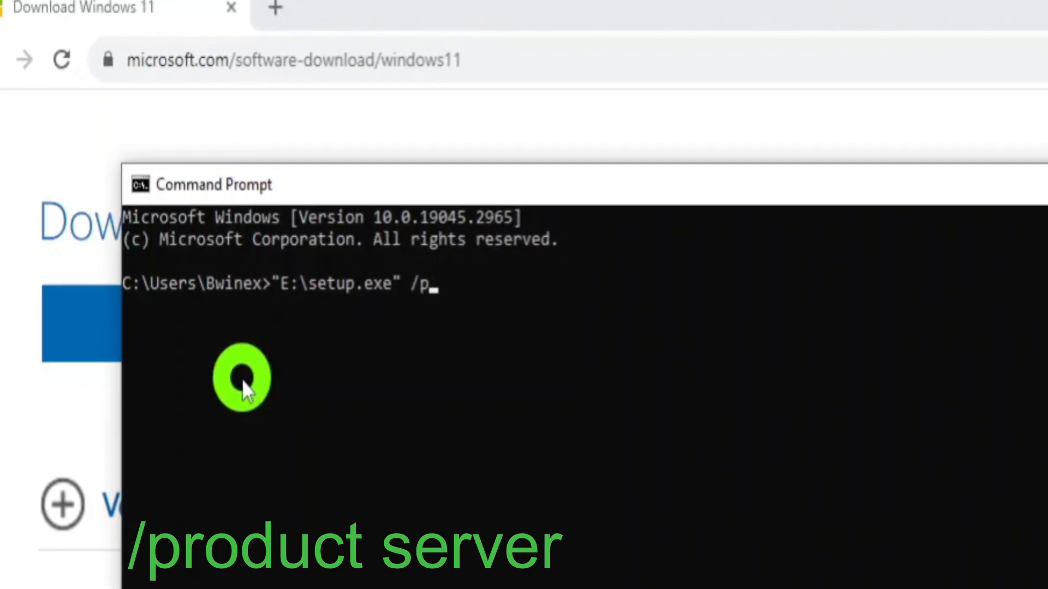
pyautogui.write('roduct ser')
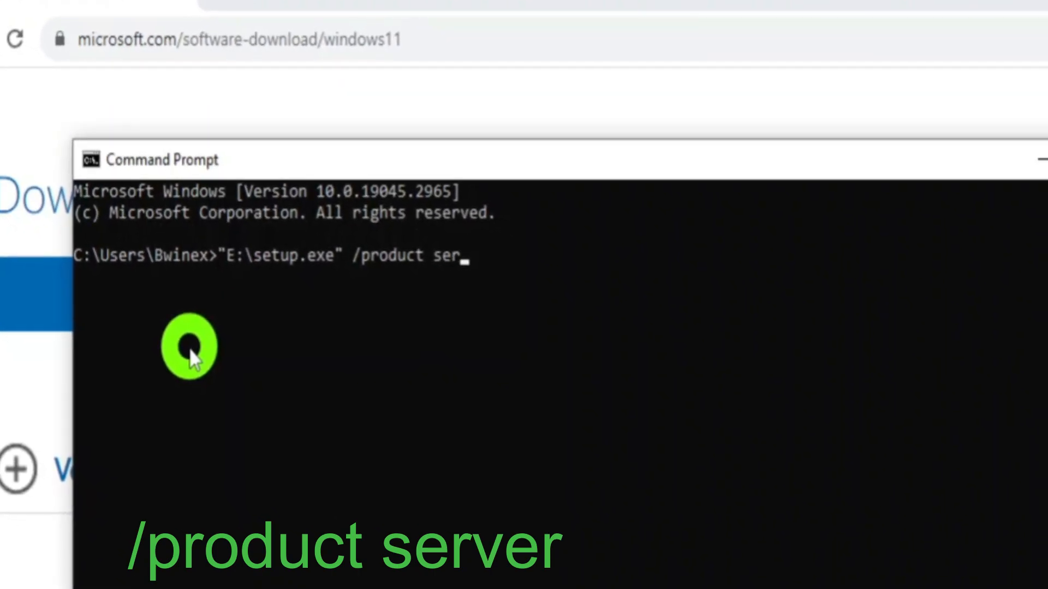
pyautogui.write('ver')
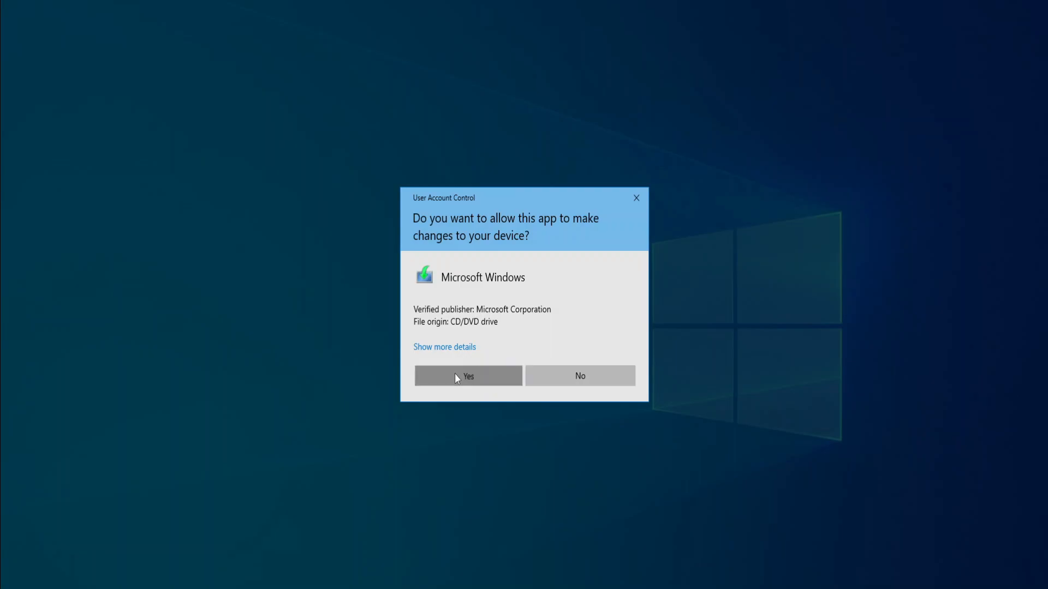
# Grant UAC permission and advance Windows Server Setup past the updates page to the license terms
pyautogui.click(468, 375)
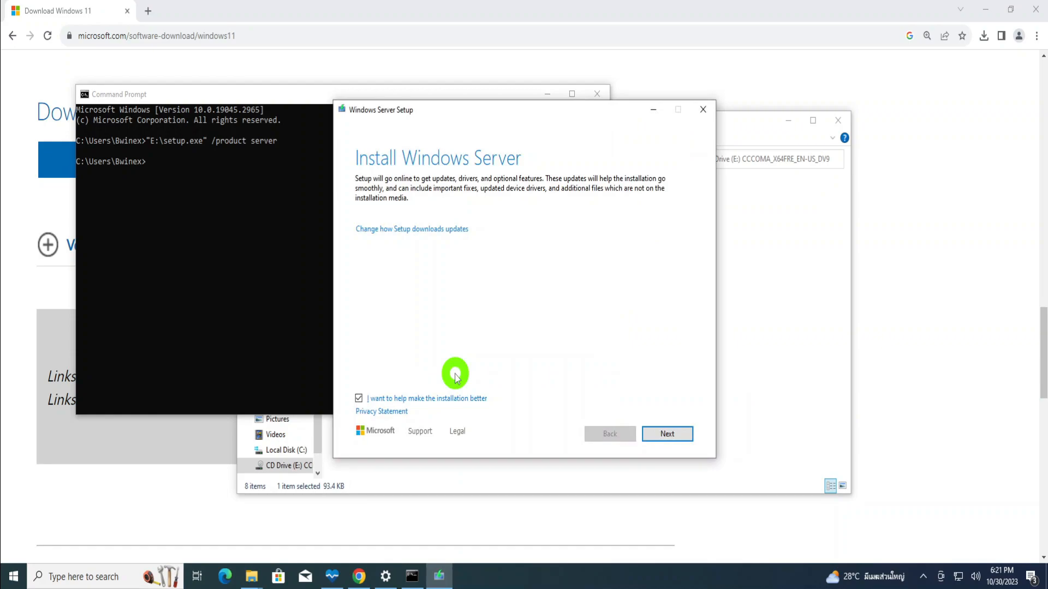
pyautogui.moveTo(514, 185)
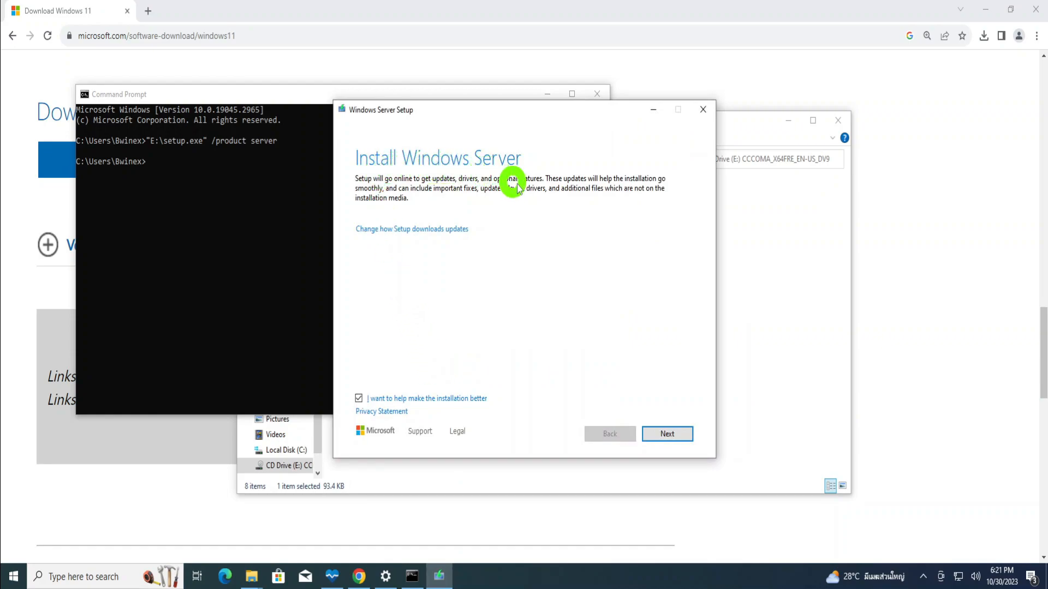
pyautogui.moveTo(522, 189)
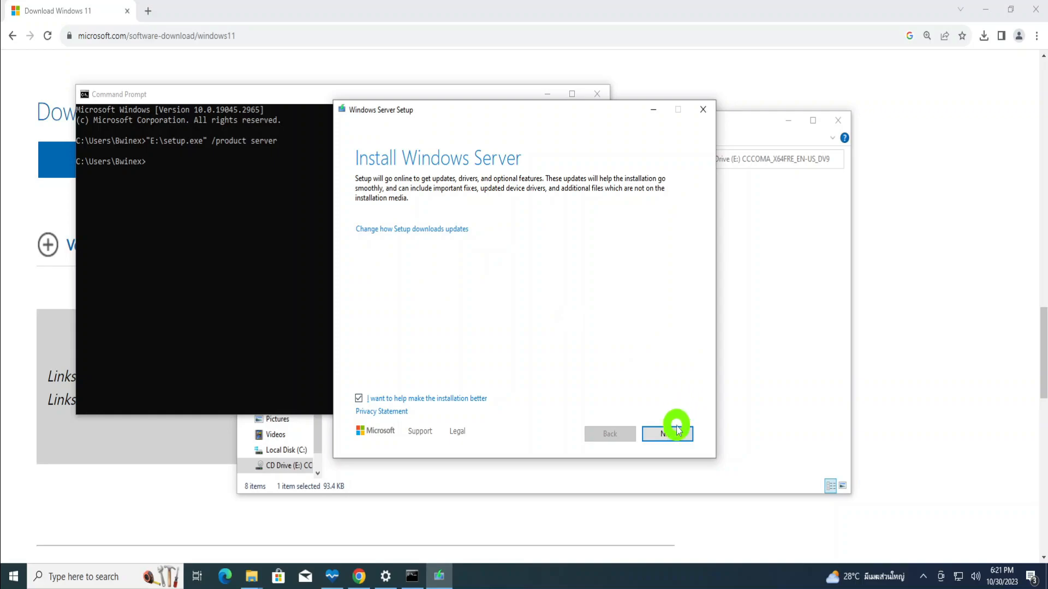
pyautogui.click(666, 433)
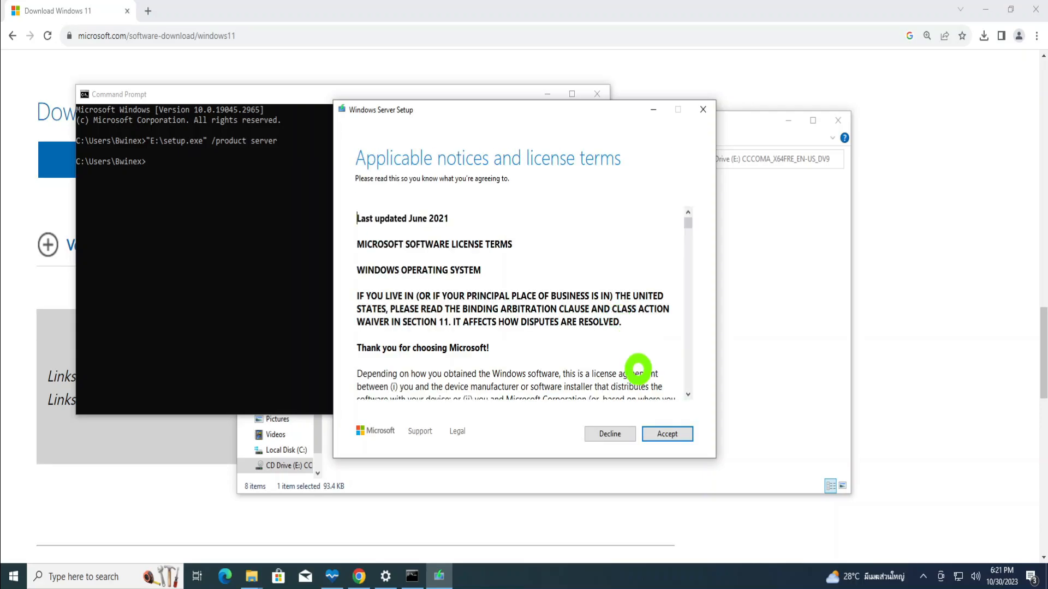
# Accept the license terms and keep files, settings and apps, reaching Ready to install
pyautogui.click(666, 433)
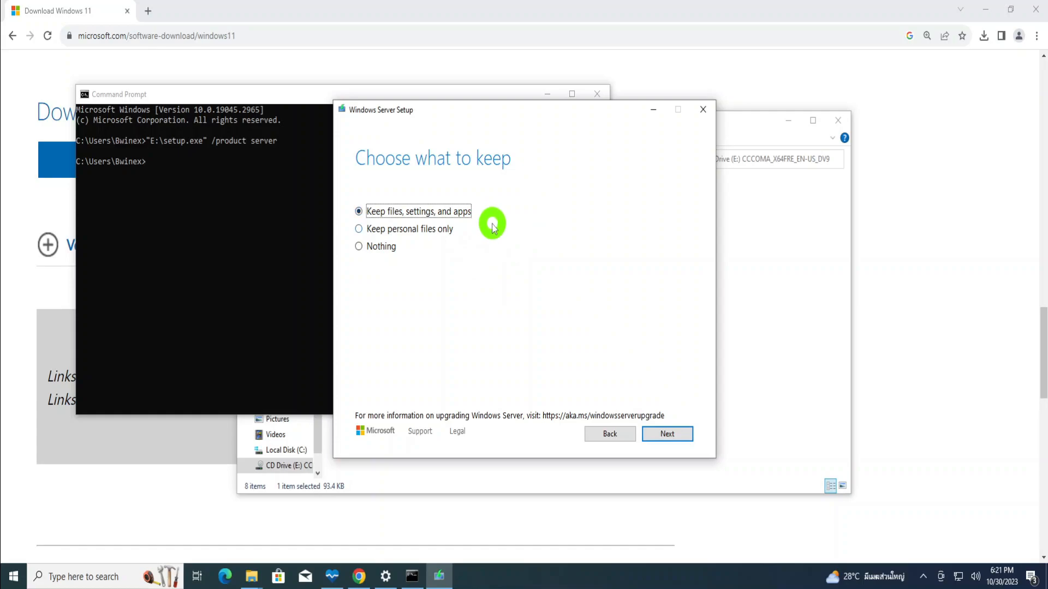
pyautogui.moveTo(466, 249)
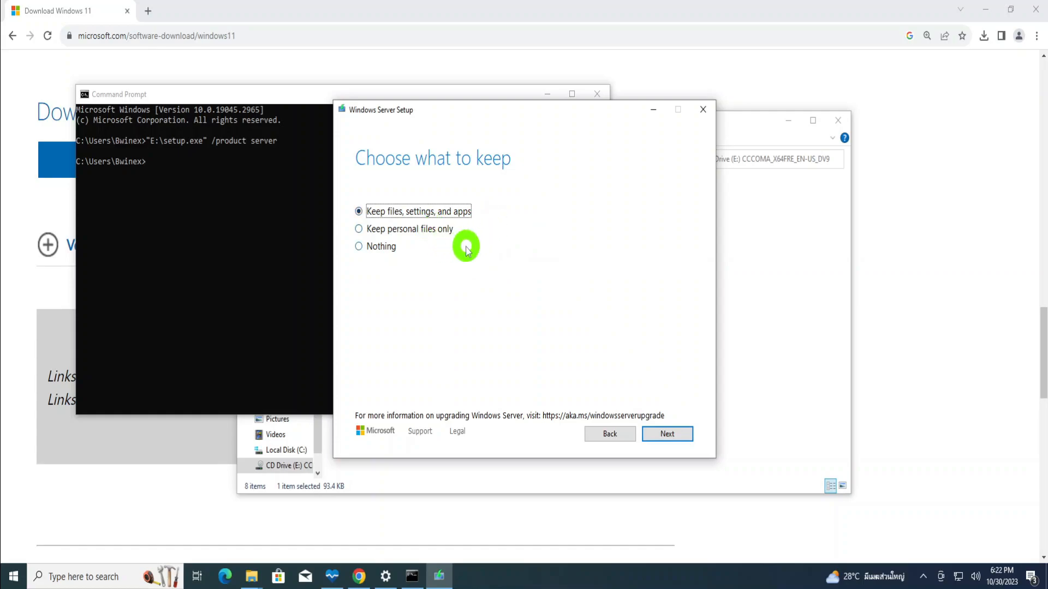
pyautogui.click(666, 433)
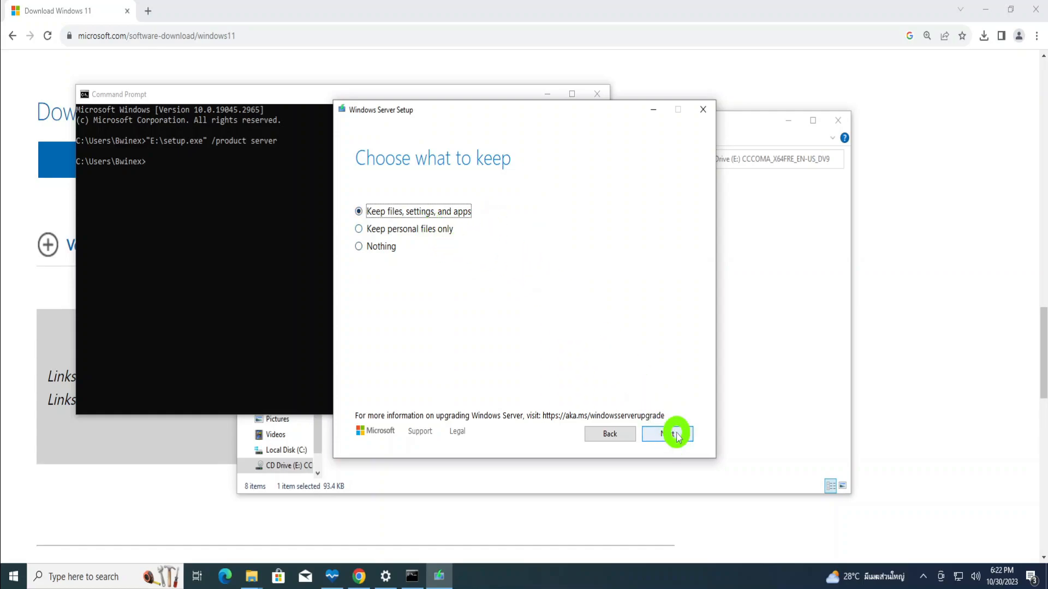
pyautogui.click(667, 433)
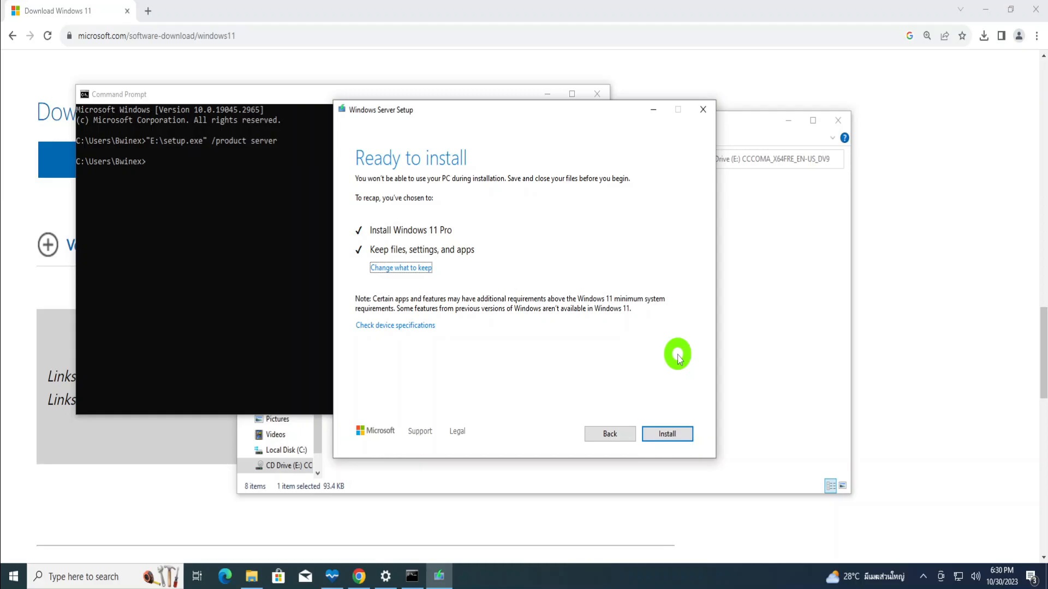
# Start the Windows 11 Pro installation keeping files, settings and apps
pyautogui.click(666, 433)
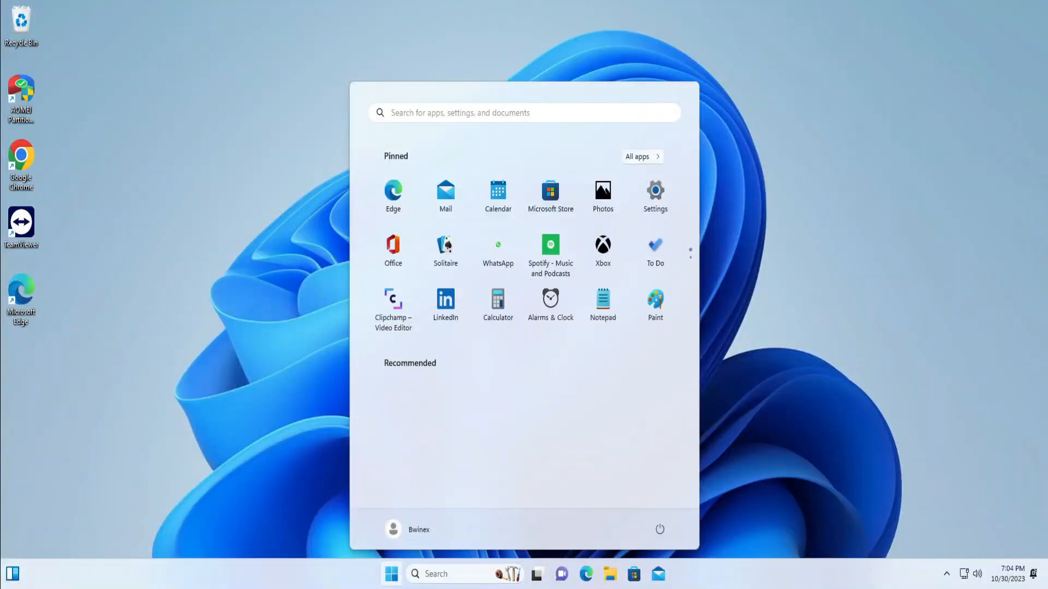
pyautogui.moveTo(655, 301)
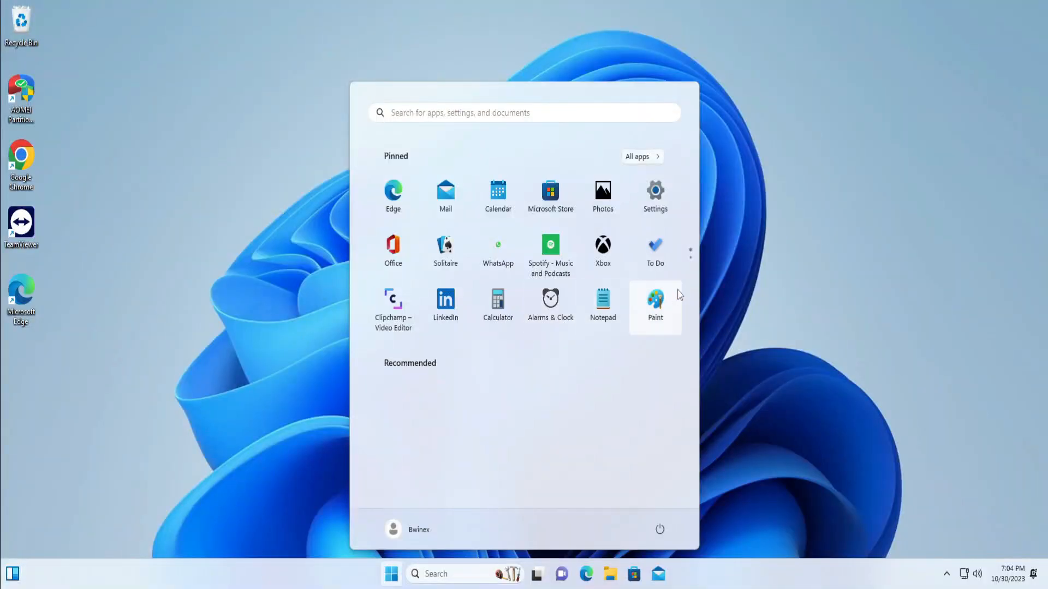
pyautogui.click(653, 301)
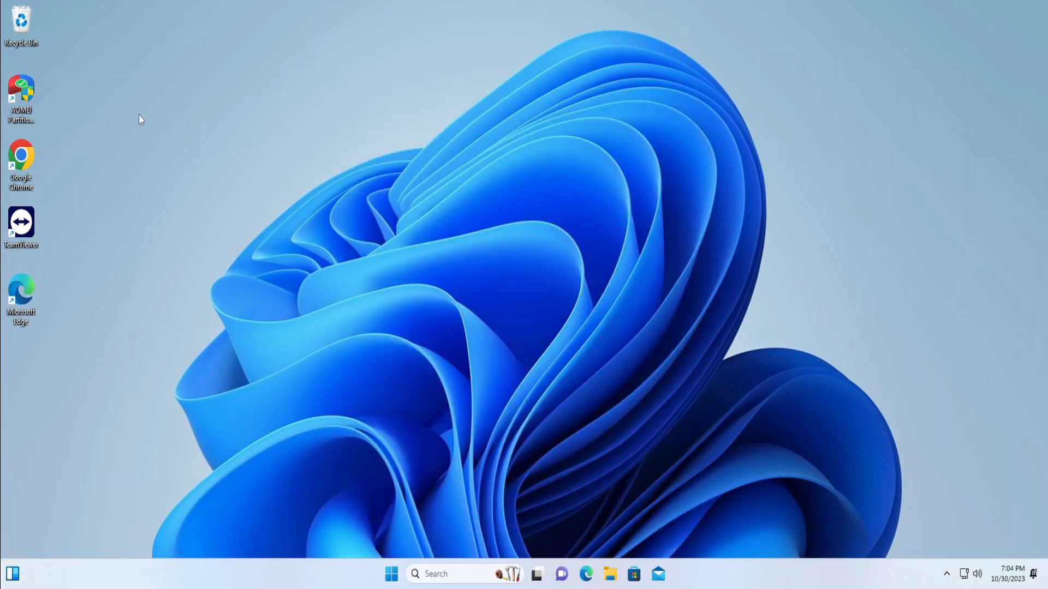
pyautogui.click(391, 574)
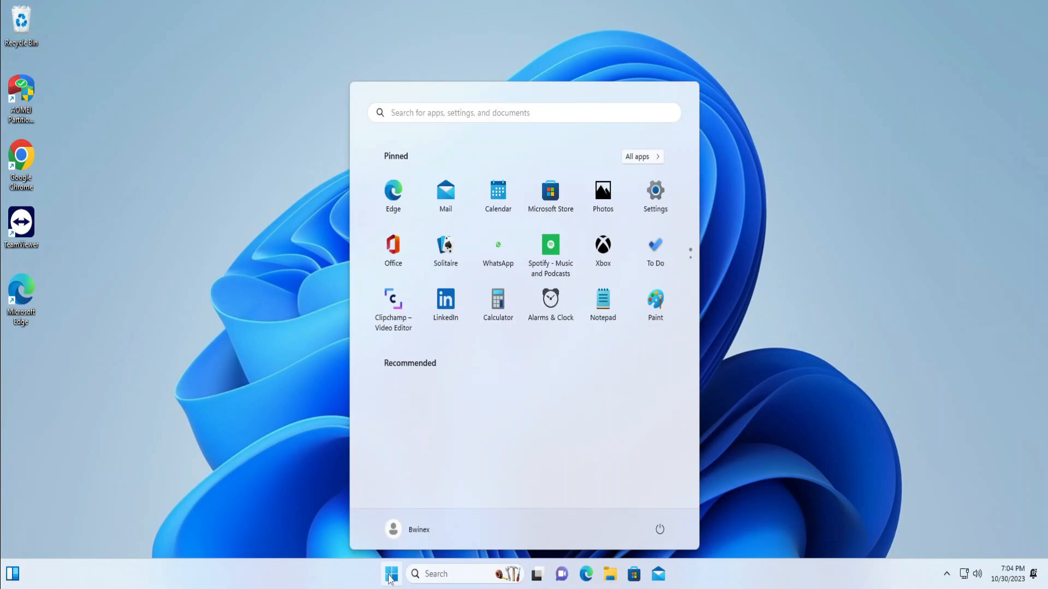
pyautogui.moveTo(389, 570)
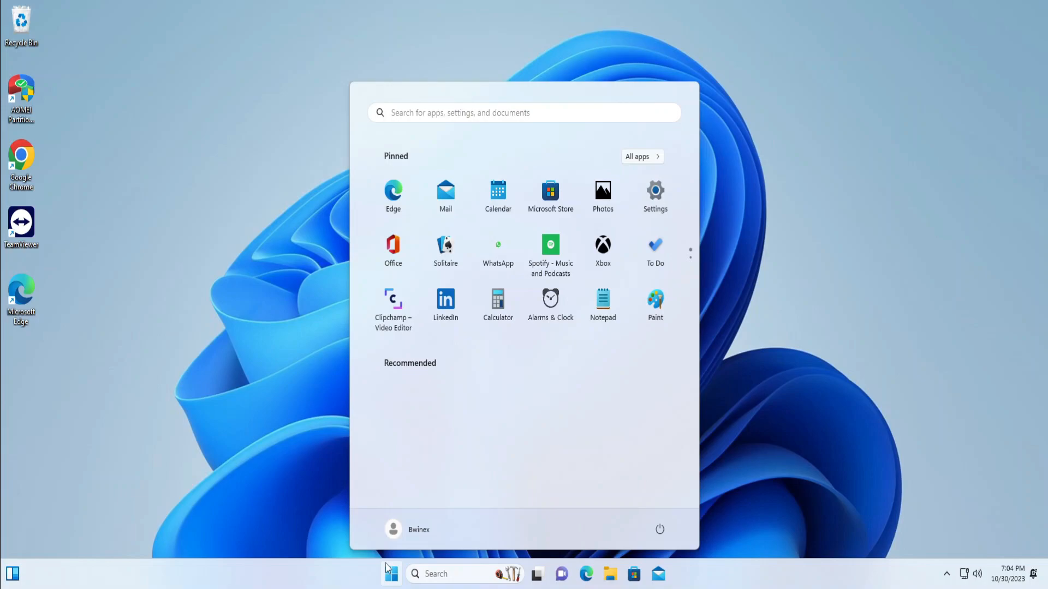
pyautogui.moveTo(346, 490)
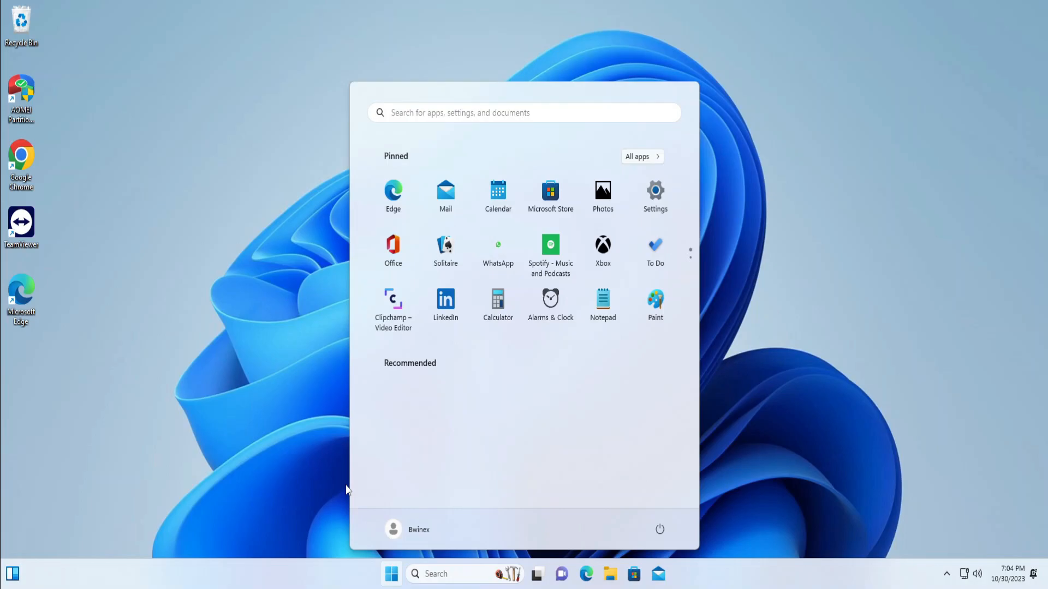